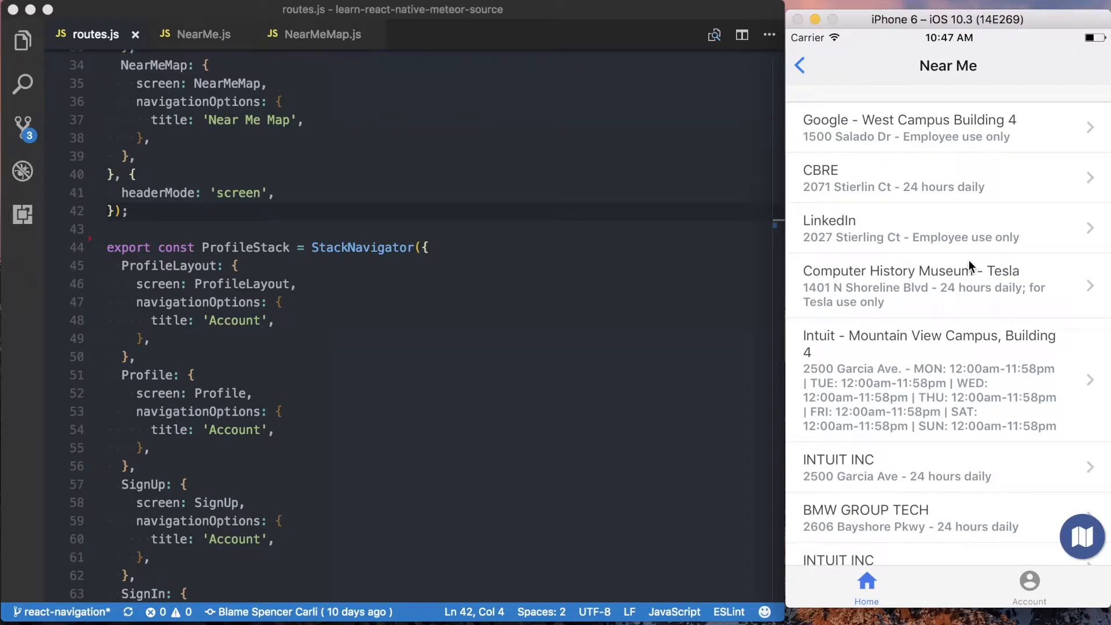
mouse_move(931, 187)
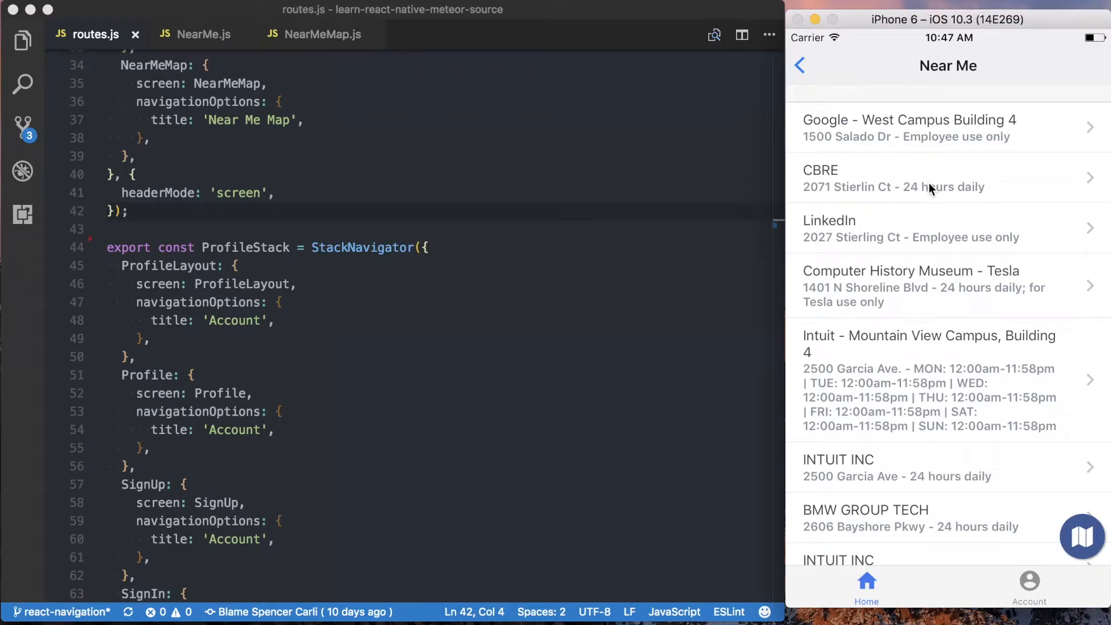
mouse_move(910, 395)
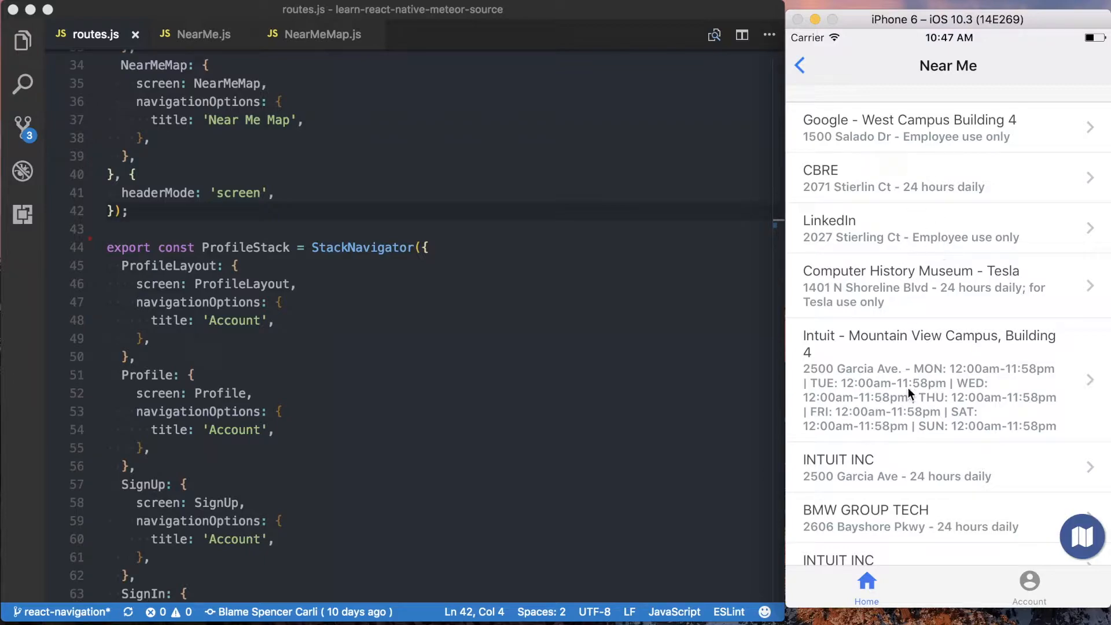
Step: Try the app's list-to-map toggle and back, then reload the nearest charging stations list
click(1080, 536)
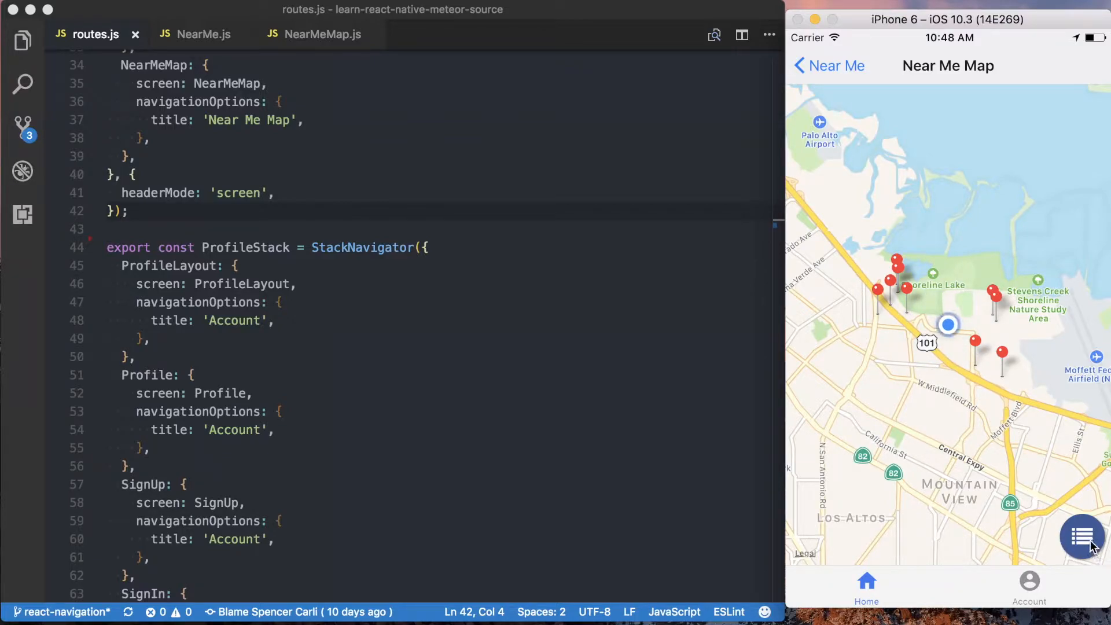
click(1082, 536)
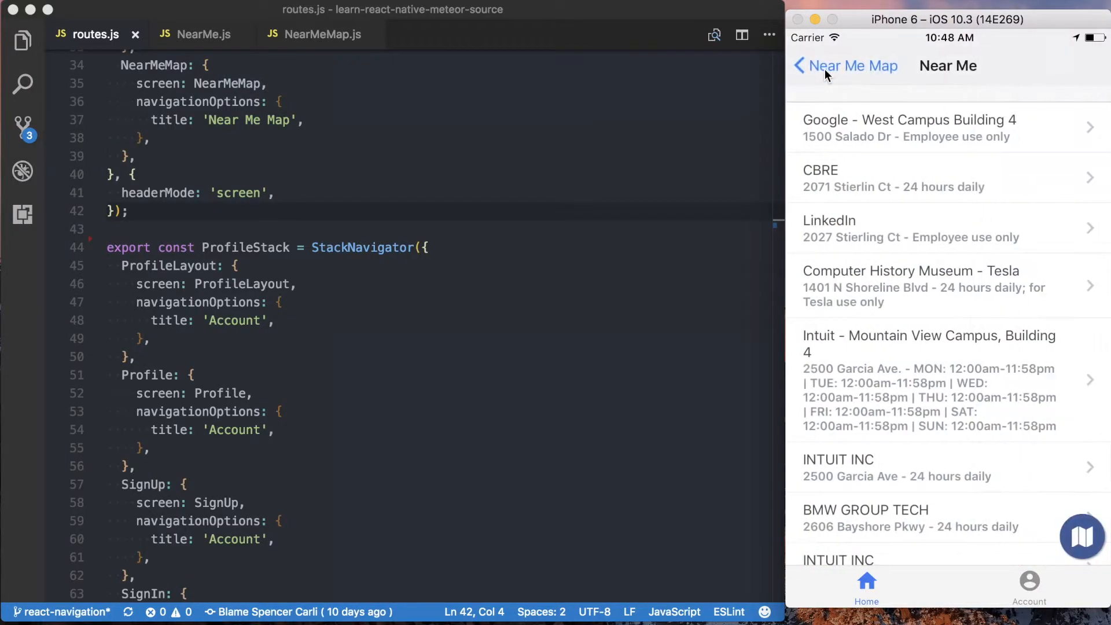
scroll(down, 3)
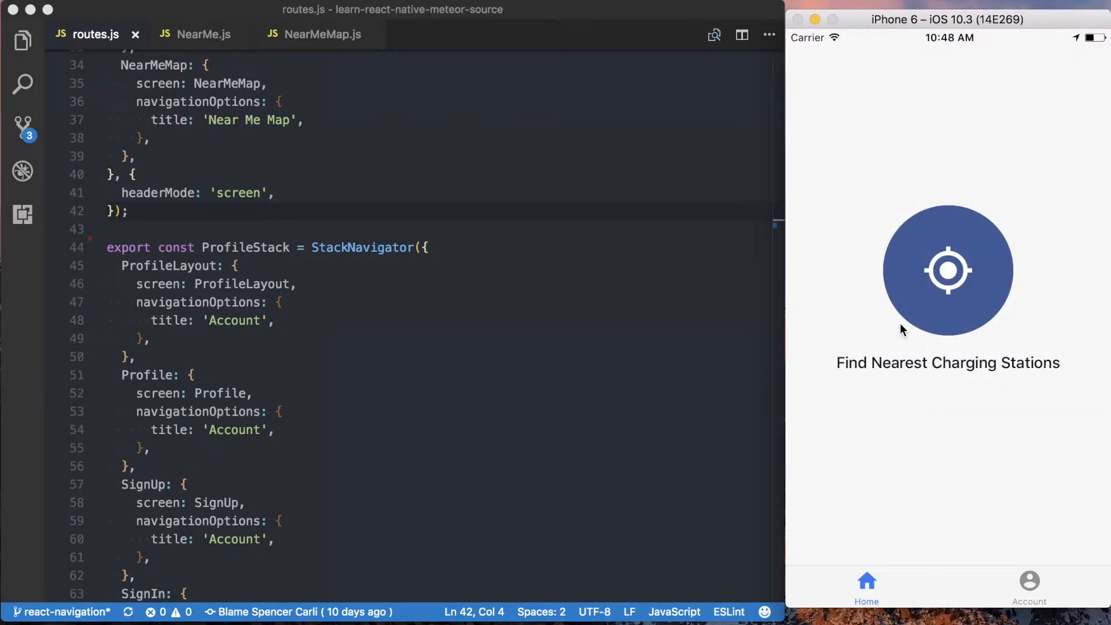
click(947, 271)
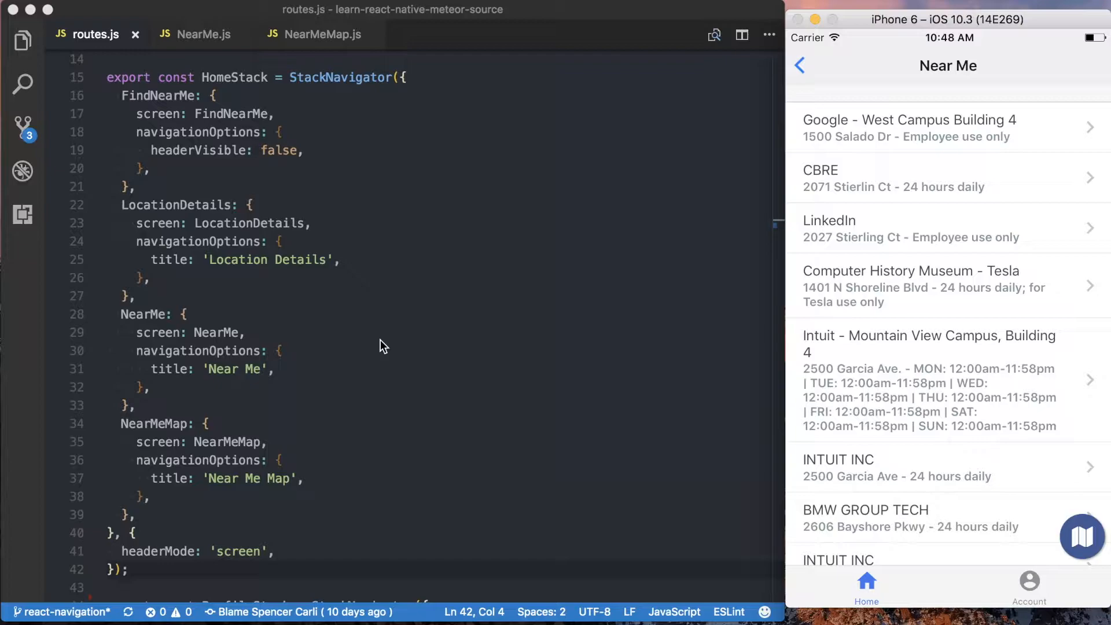
mouse_move(321, 87)
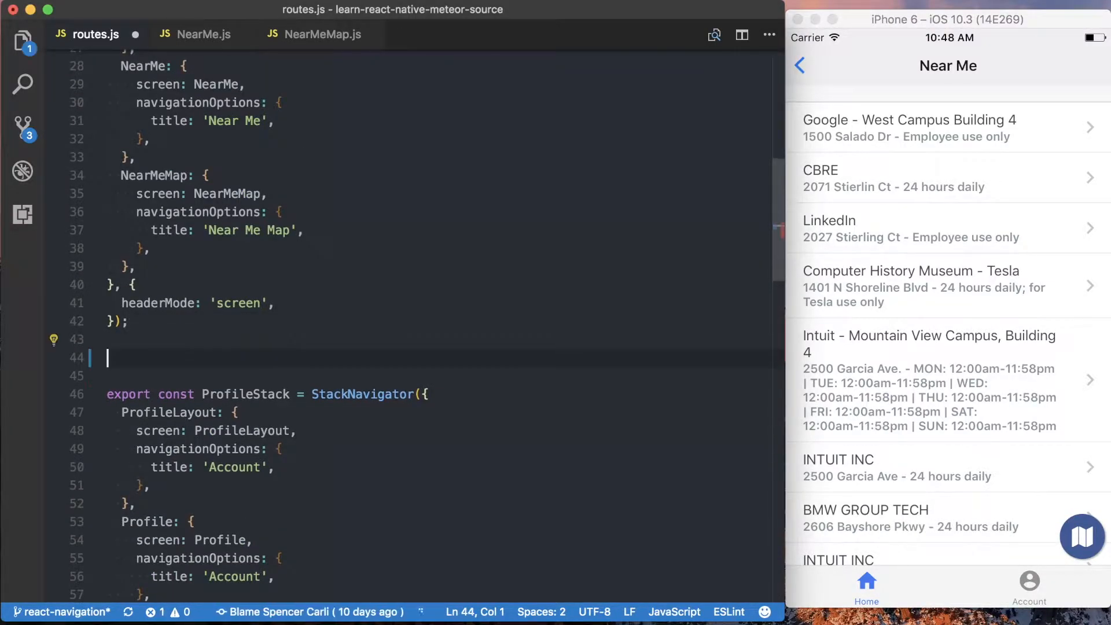
Step: In routes.js, store HomeStack.router.getStateForAction in const prevGetStateForAction
text(const prevG)
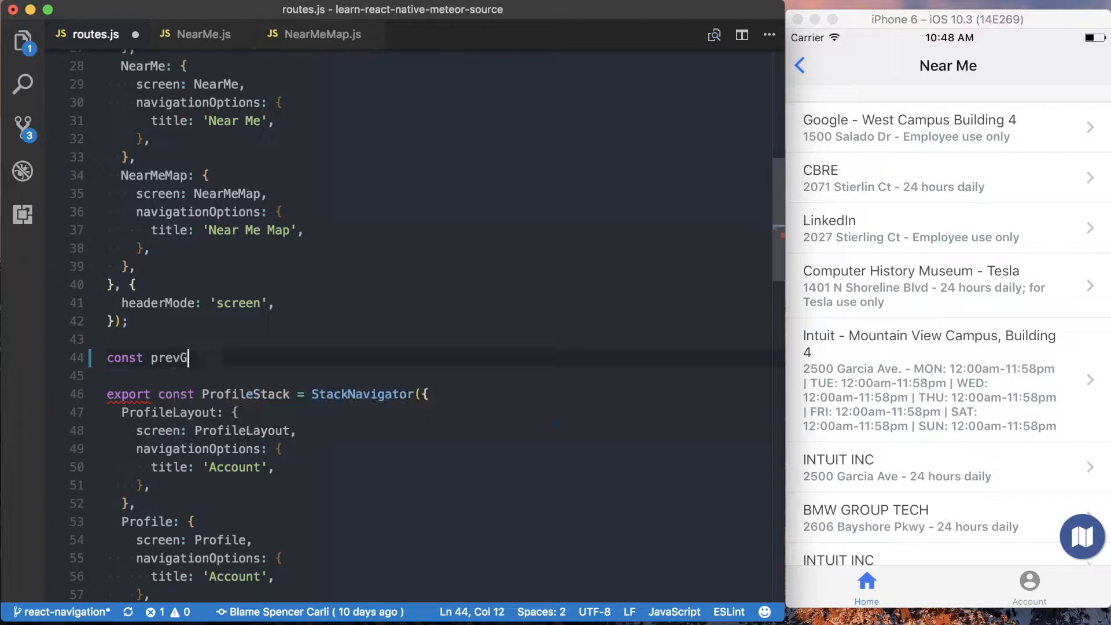
text(etStateForAction = HomeStack.router.getStateForAction)
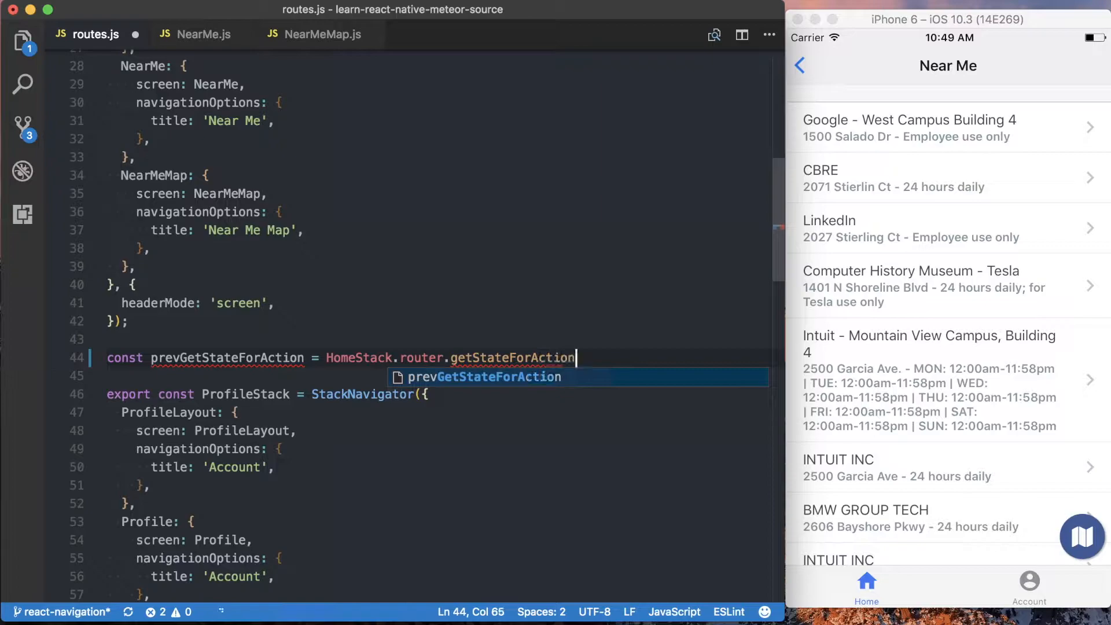
text(;)
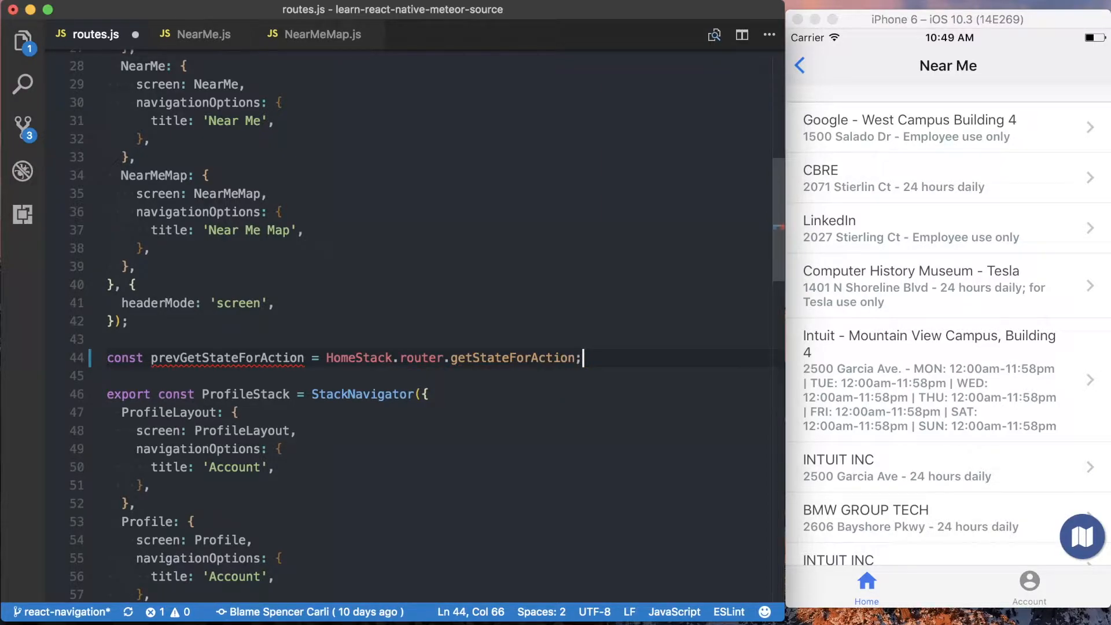
Step: Override HomeStack.router with getStateForAction(action, state) returning prevGetStateForAction(action, state)
text(HOme)
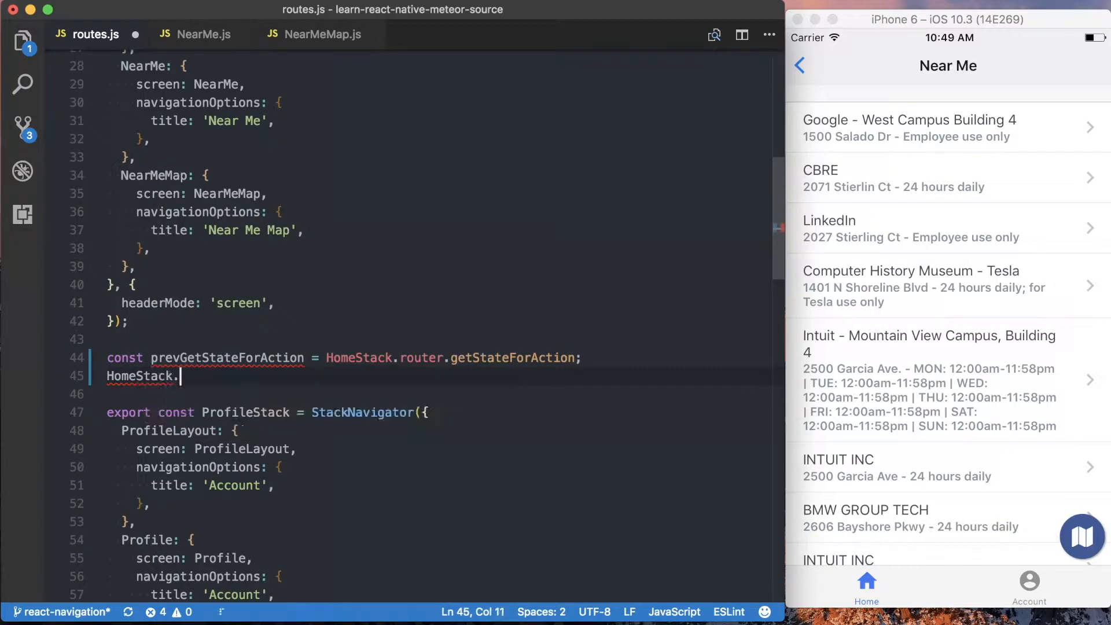
text(router = {)
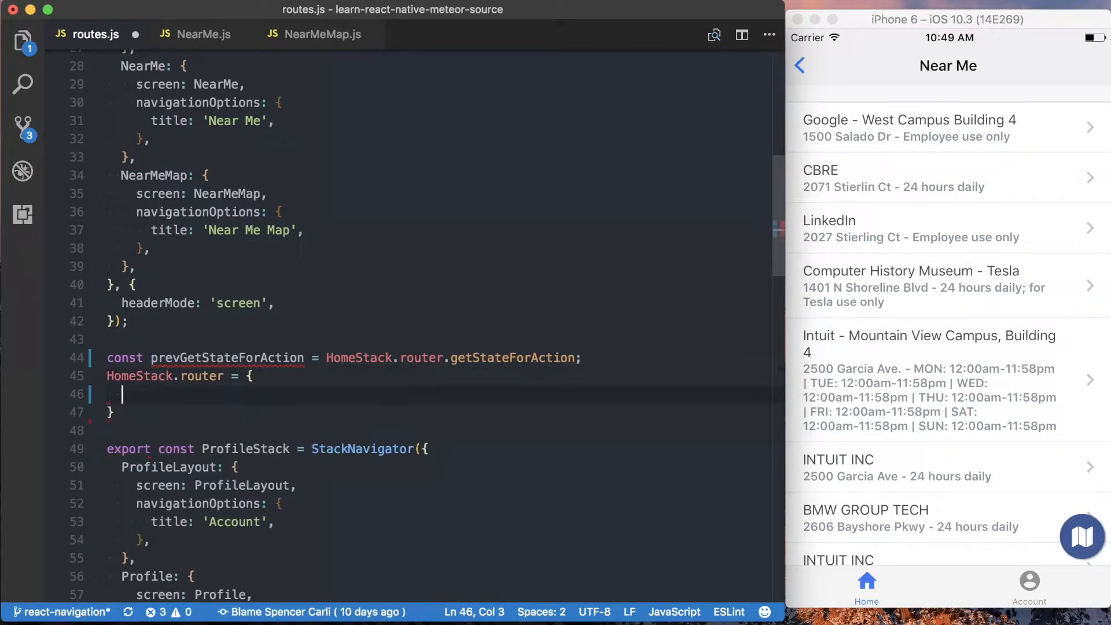
text(...HomeStack.router,)
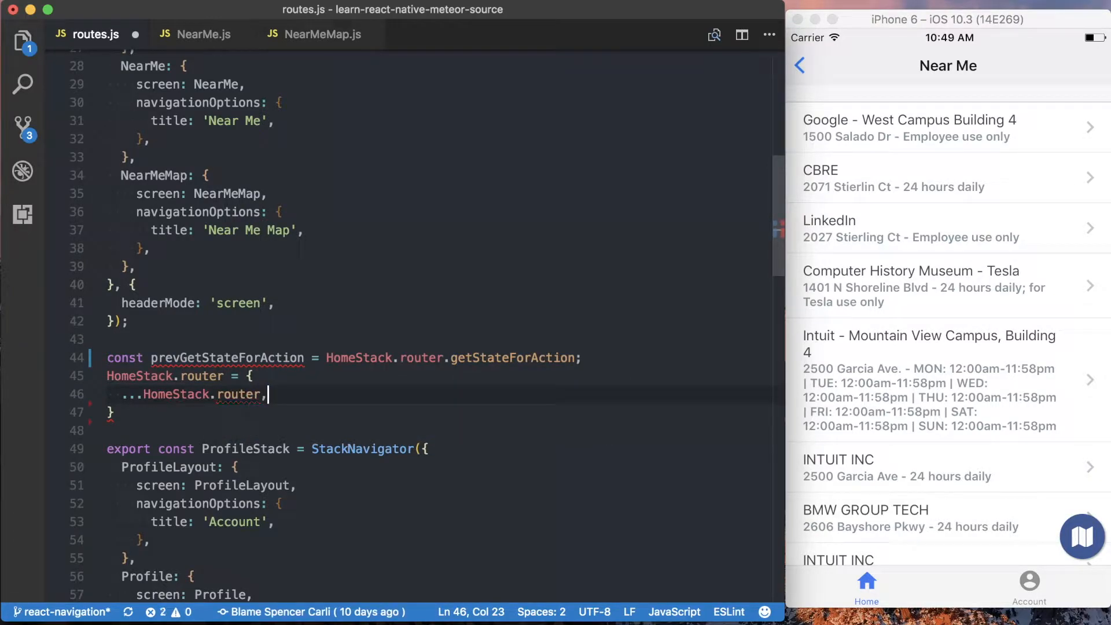
text(get)
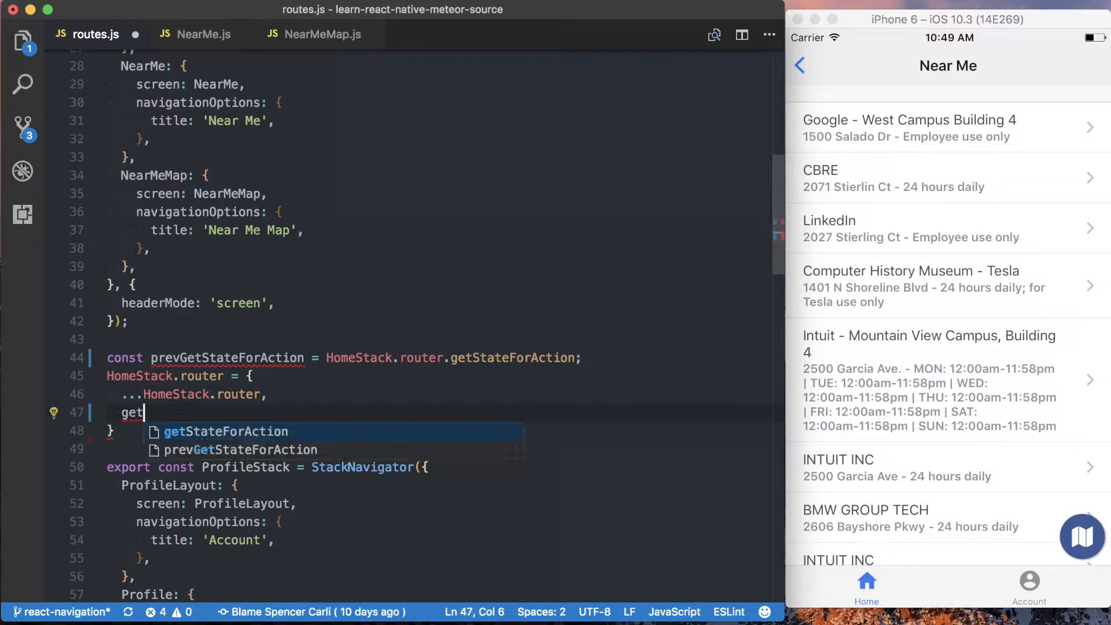
key(Tab)
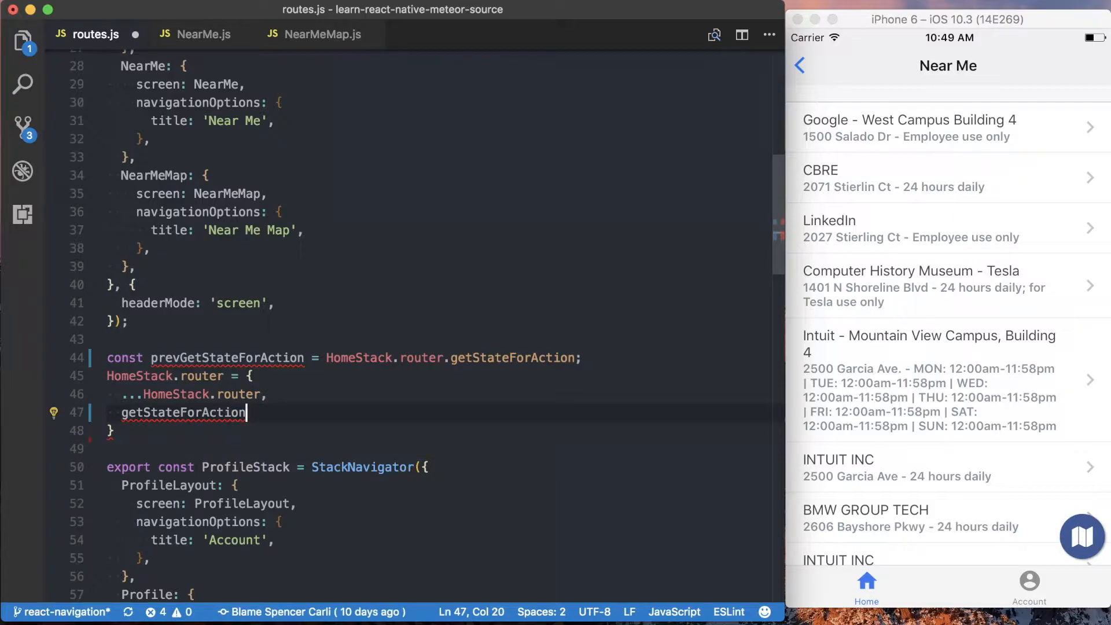
text((a))
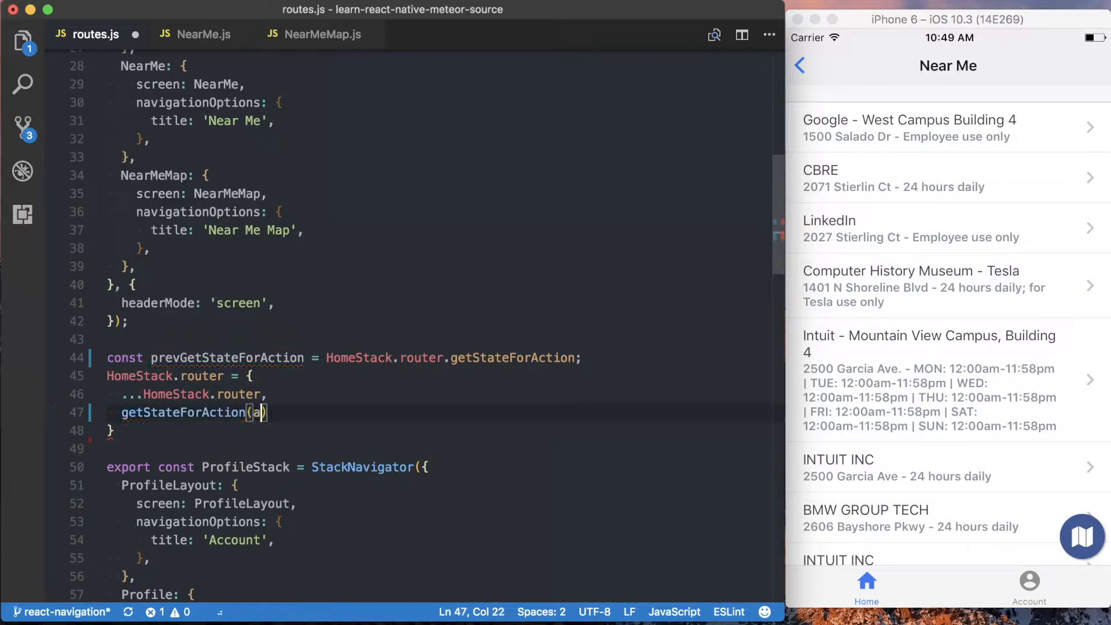
text(ction,)
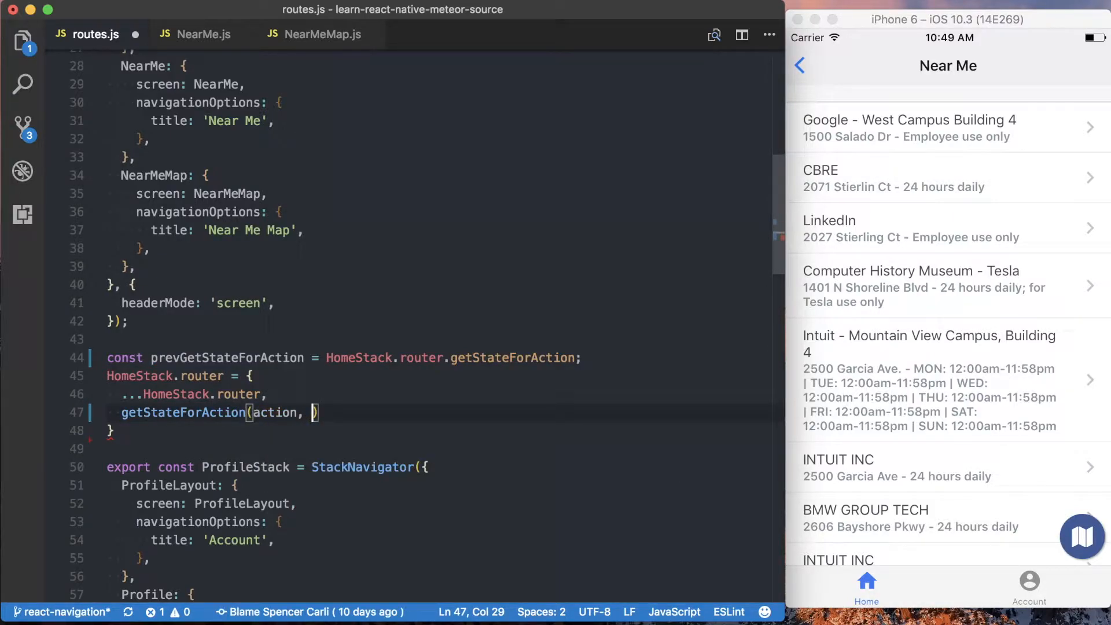
text(state) {)
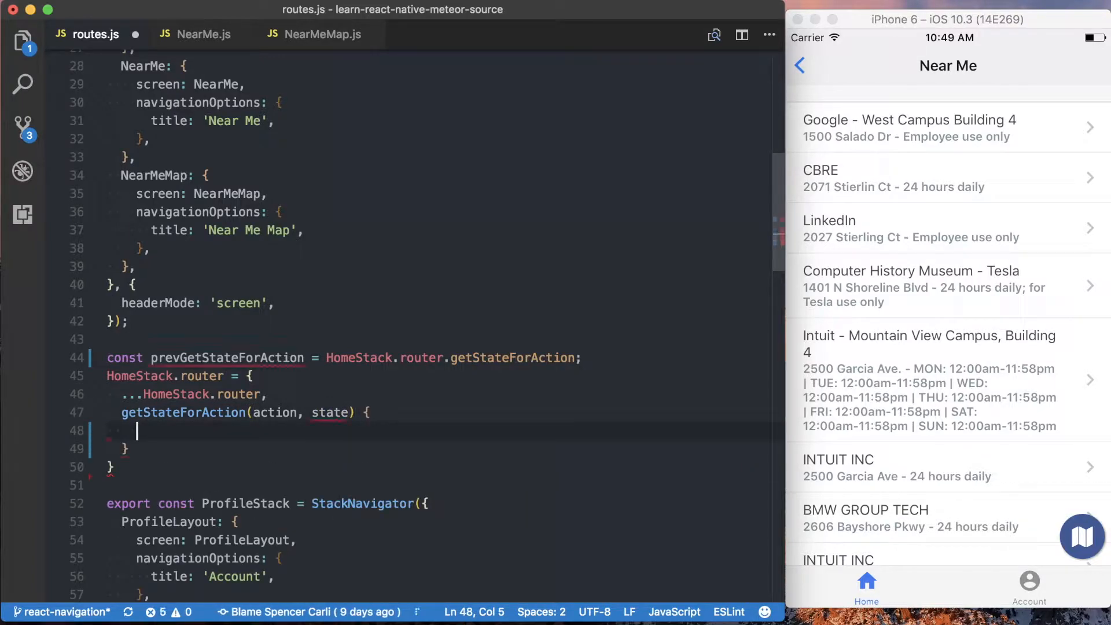
text(return g)
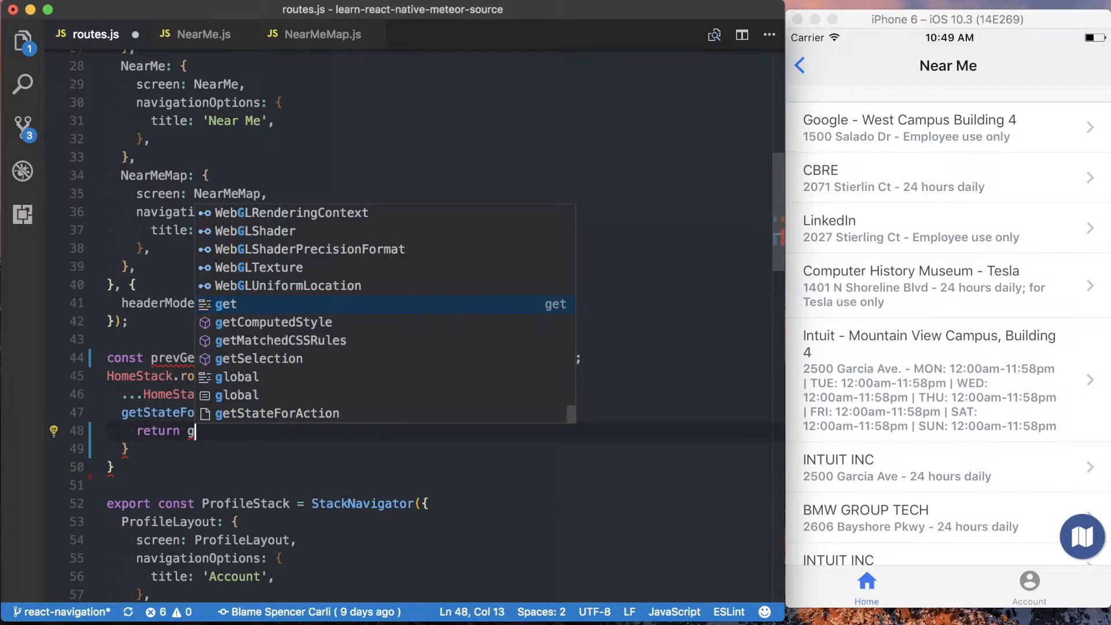
text(revGetStateForAction(action,))
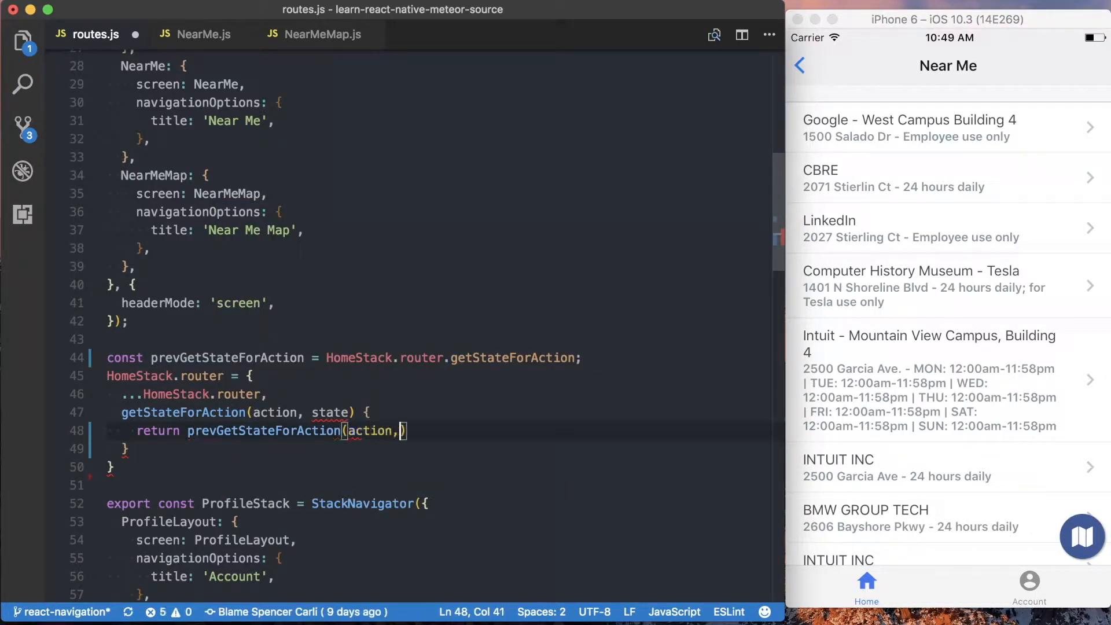
text(state);)
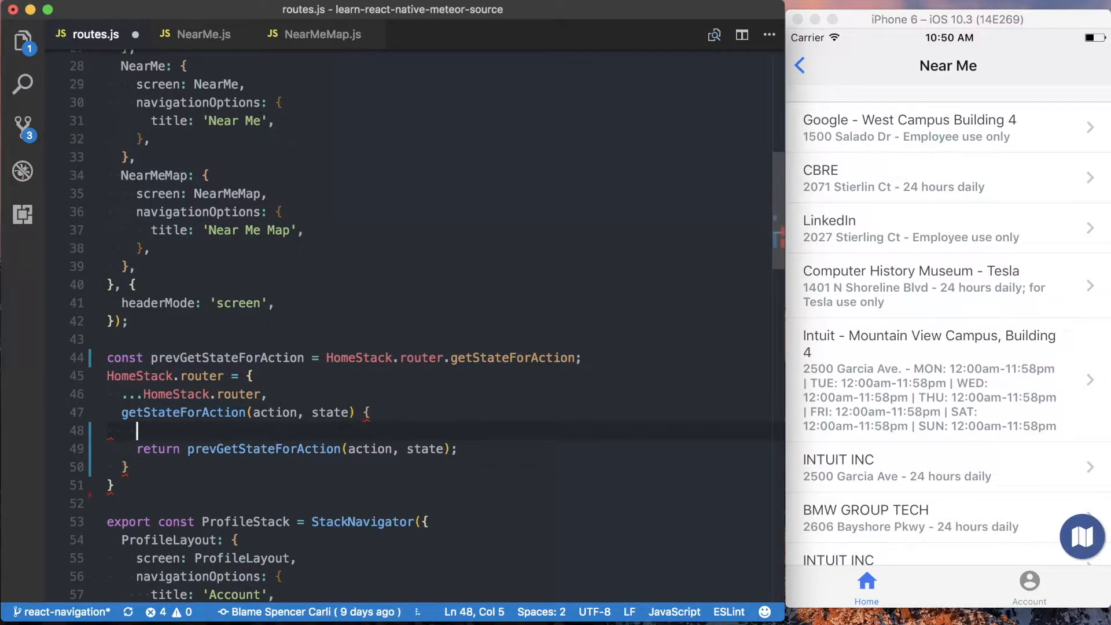
Step: Add if (state && action.type === 'ReplaceCurrentScreen') and start declaring const routes inside
text(if (state ** ))
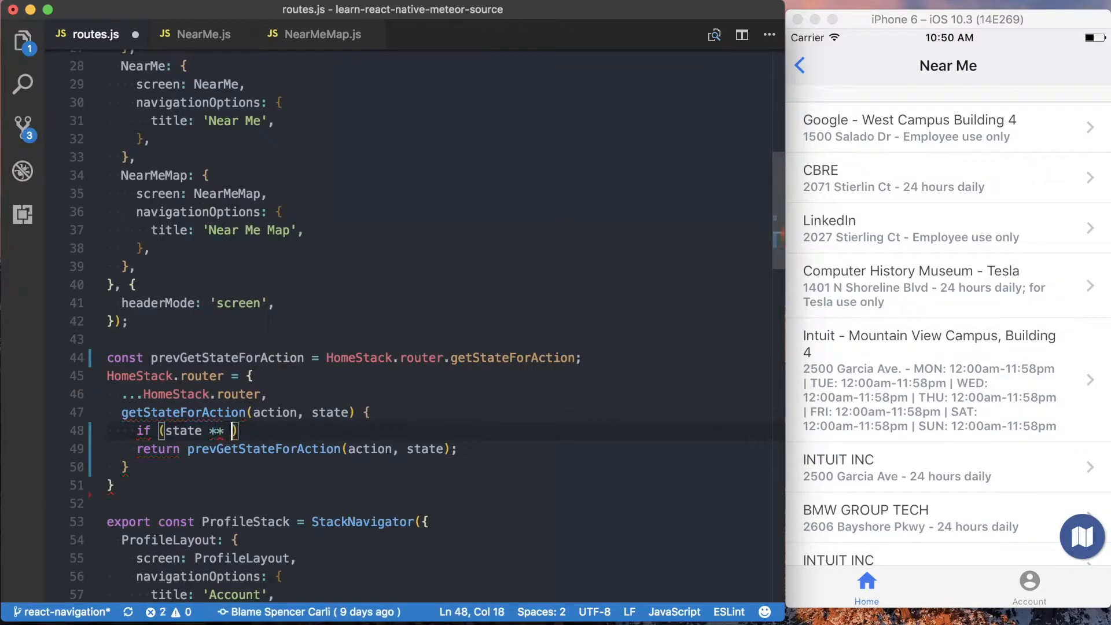
text(&& action)
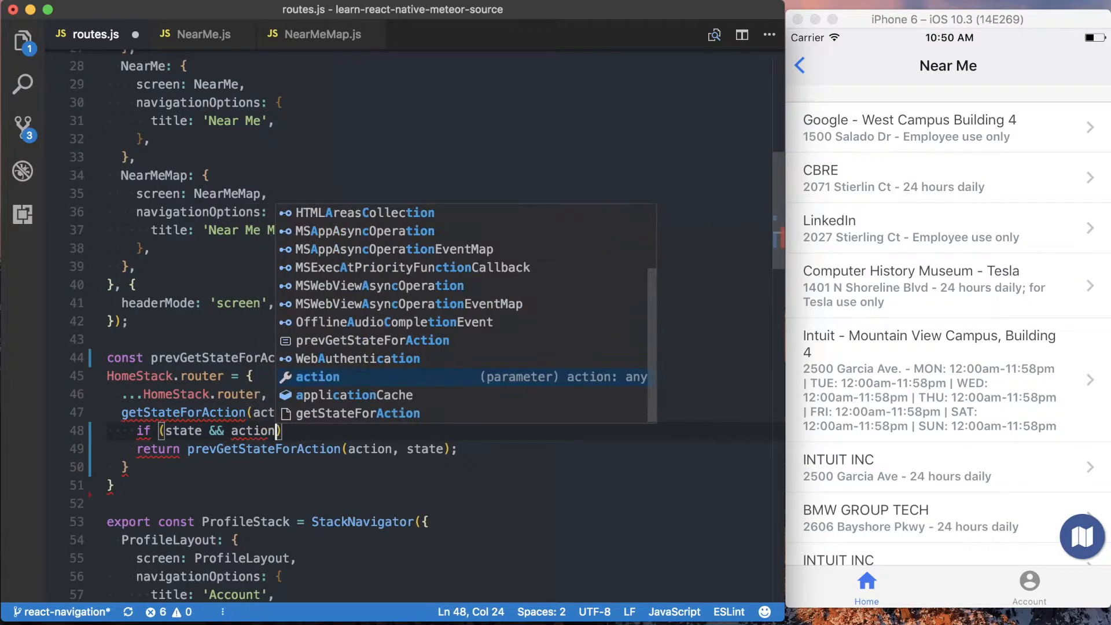
text(.type)
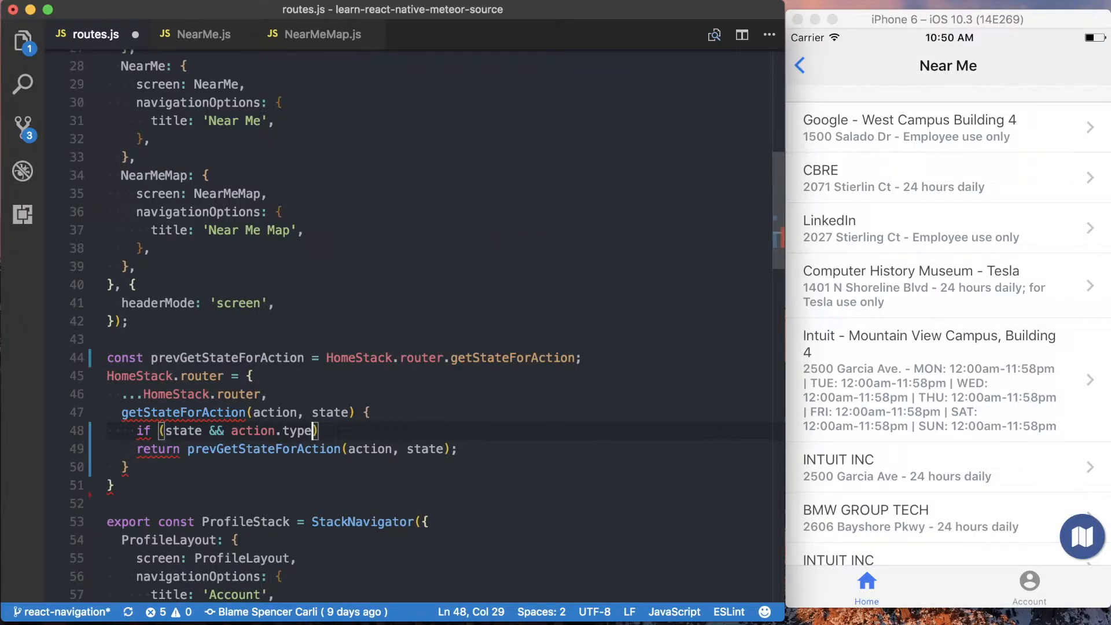
text(=== '')
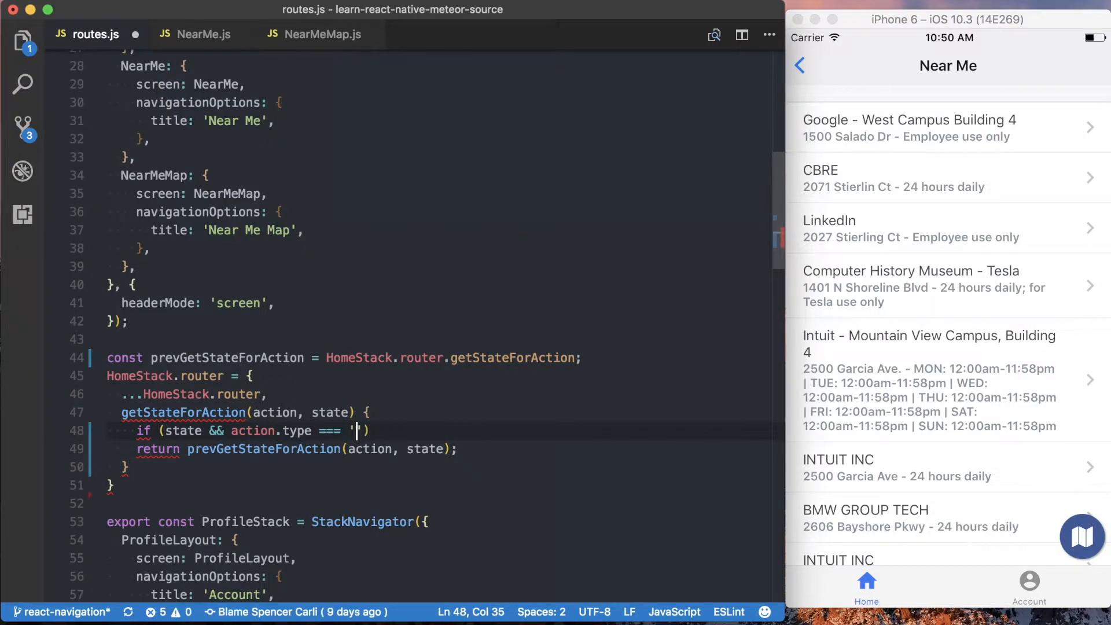
text(ReplaceCurrentScreen)
text(const)
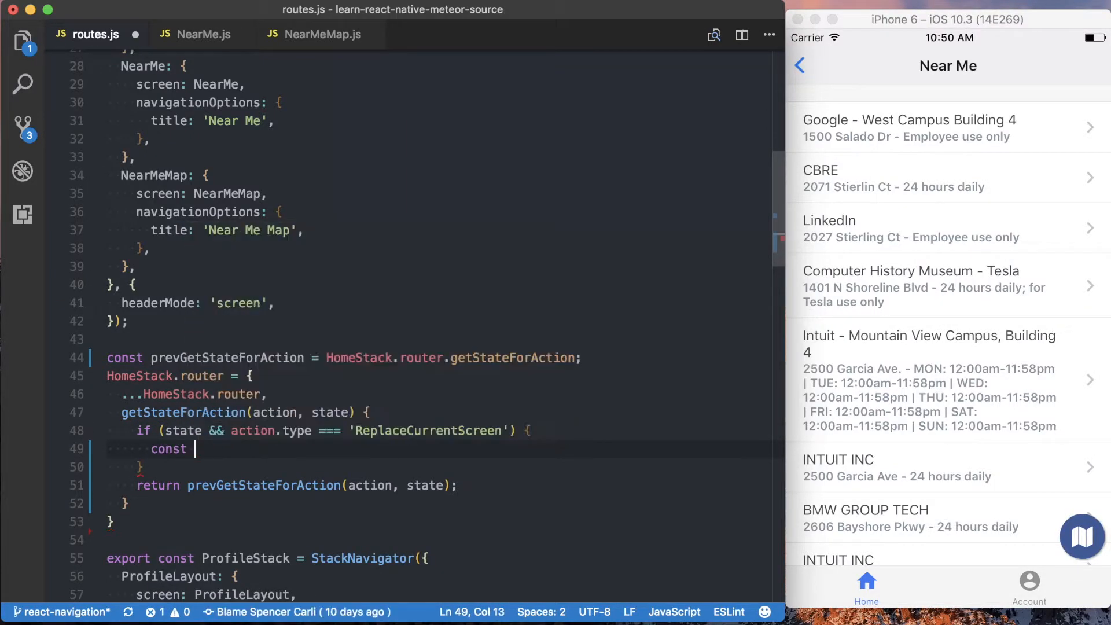
text(routes =)
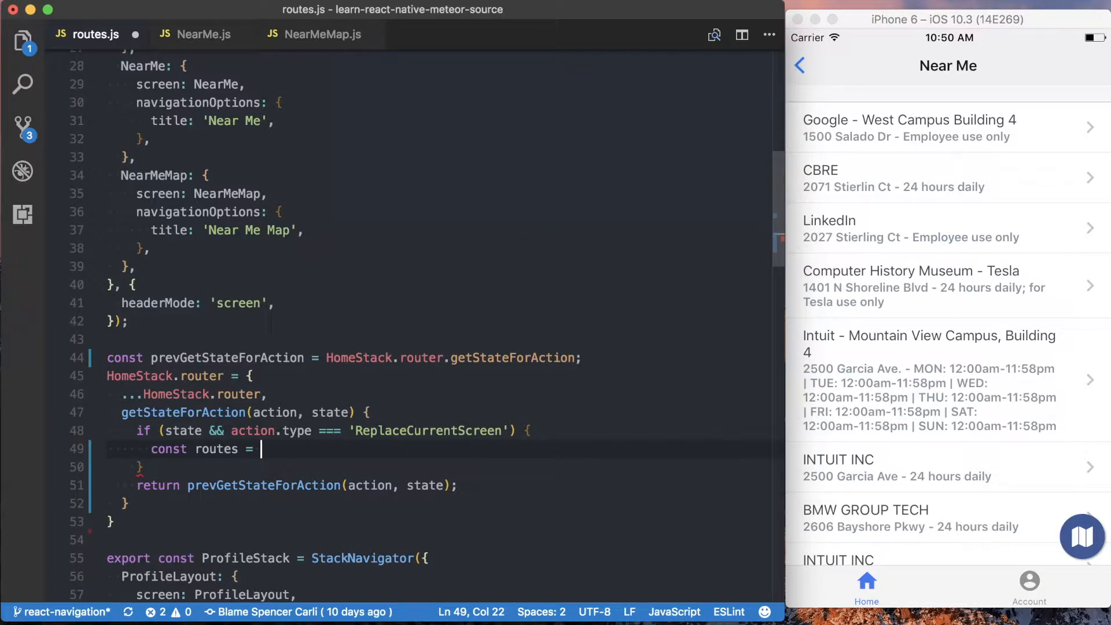
Step: Set routes to state.routes.slice(0, state.routes.length - 1) and push the action onto it
text(state.r)
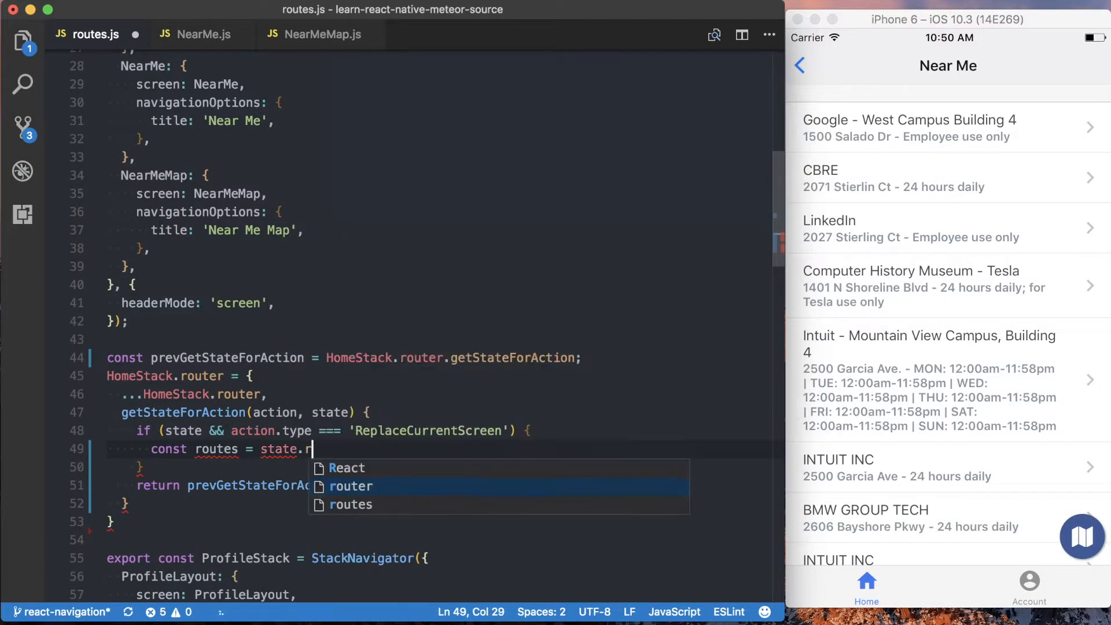
text(outes.slice)
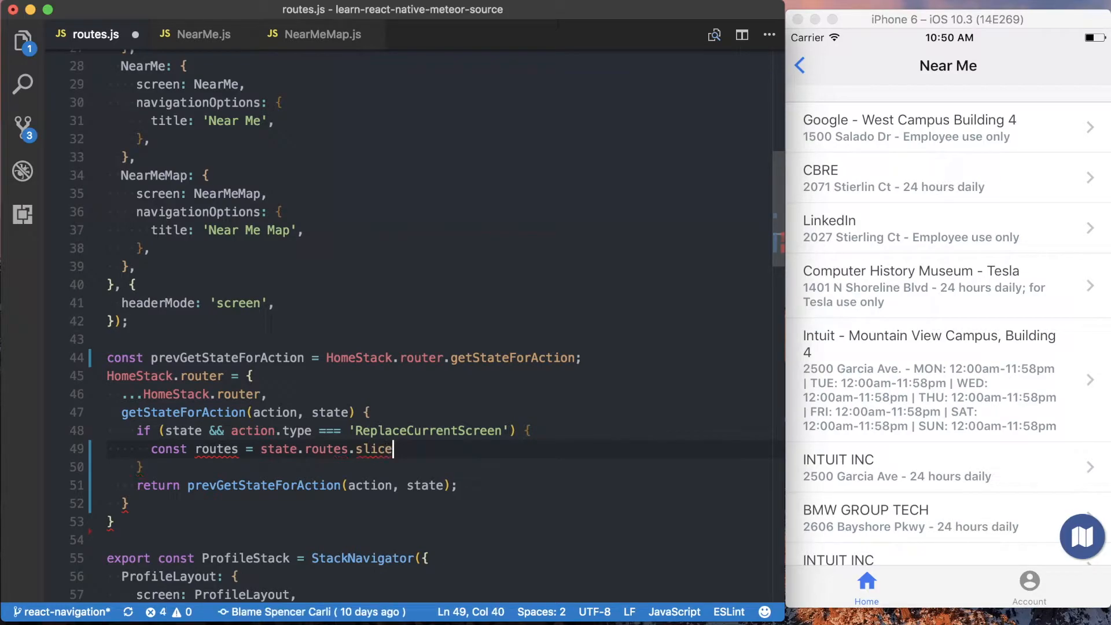
text((0, ))
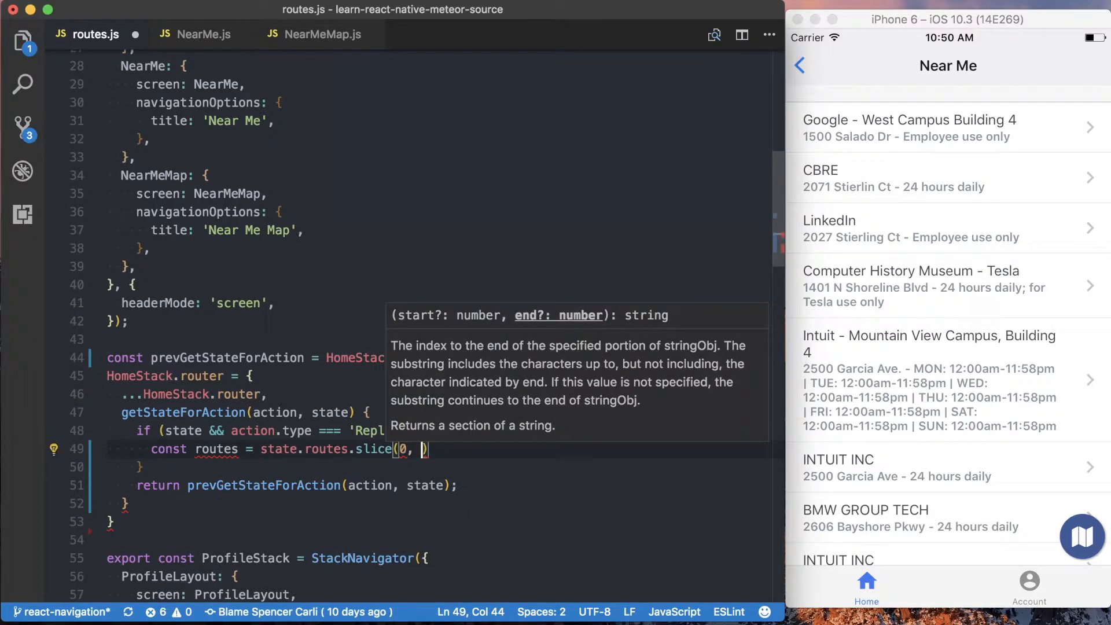
text(rout)
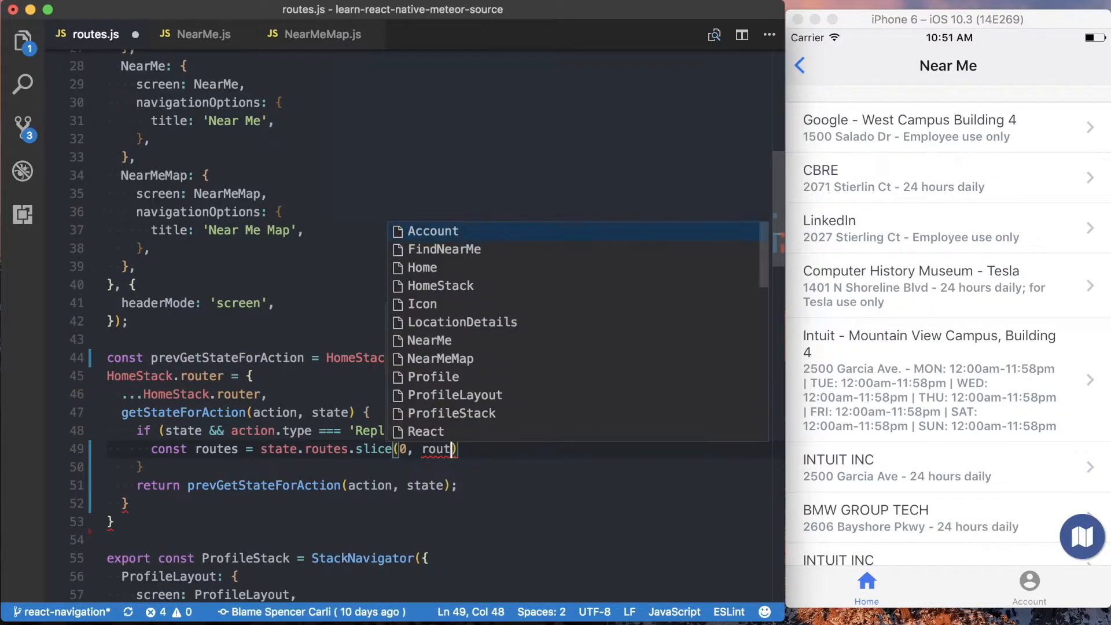
text(state.r)
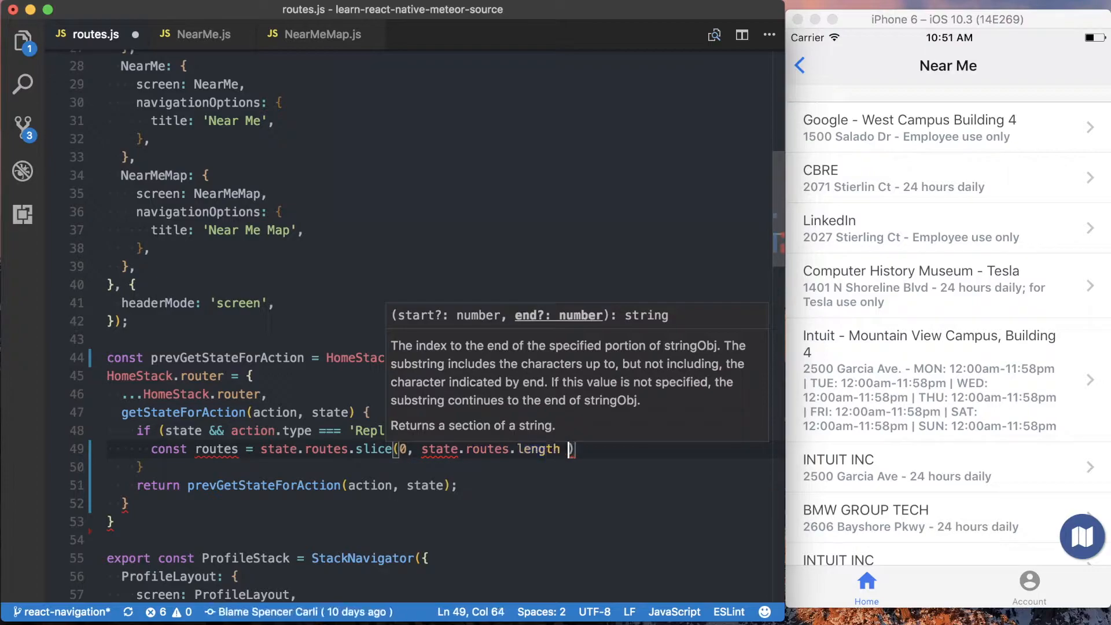
text(- 1)
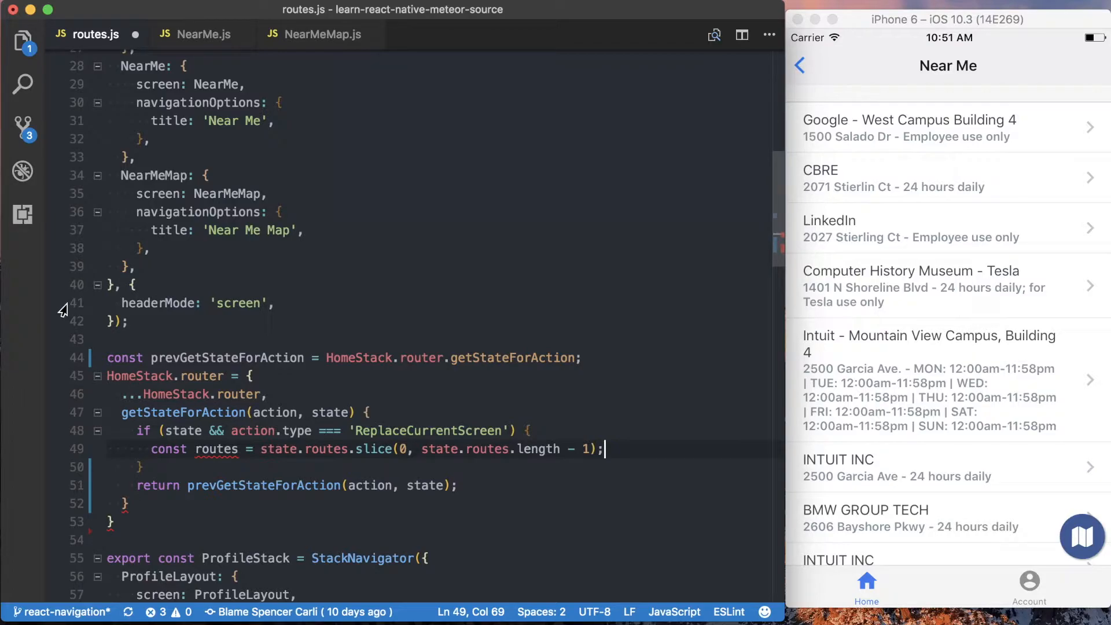
text(route)
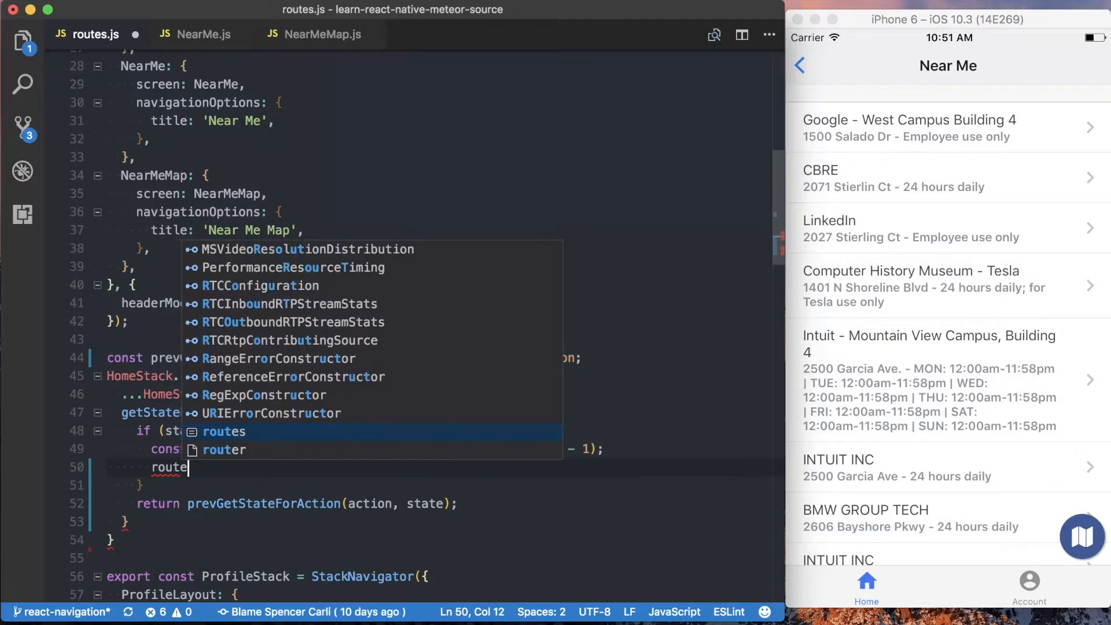
text(s.)
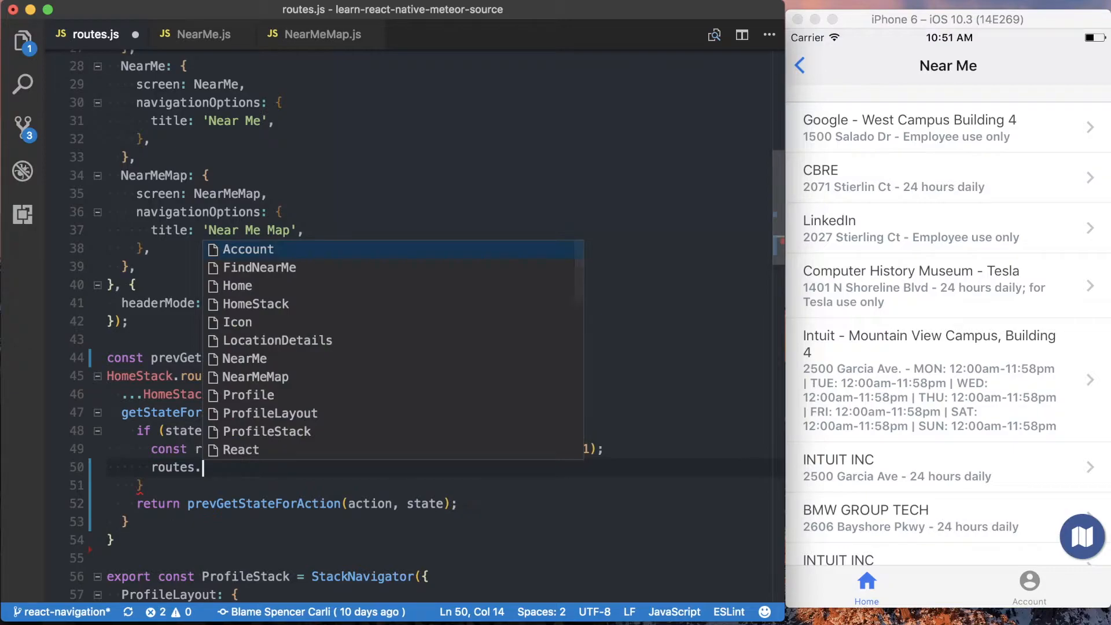
text(push(action))
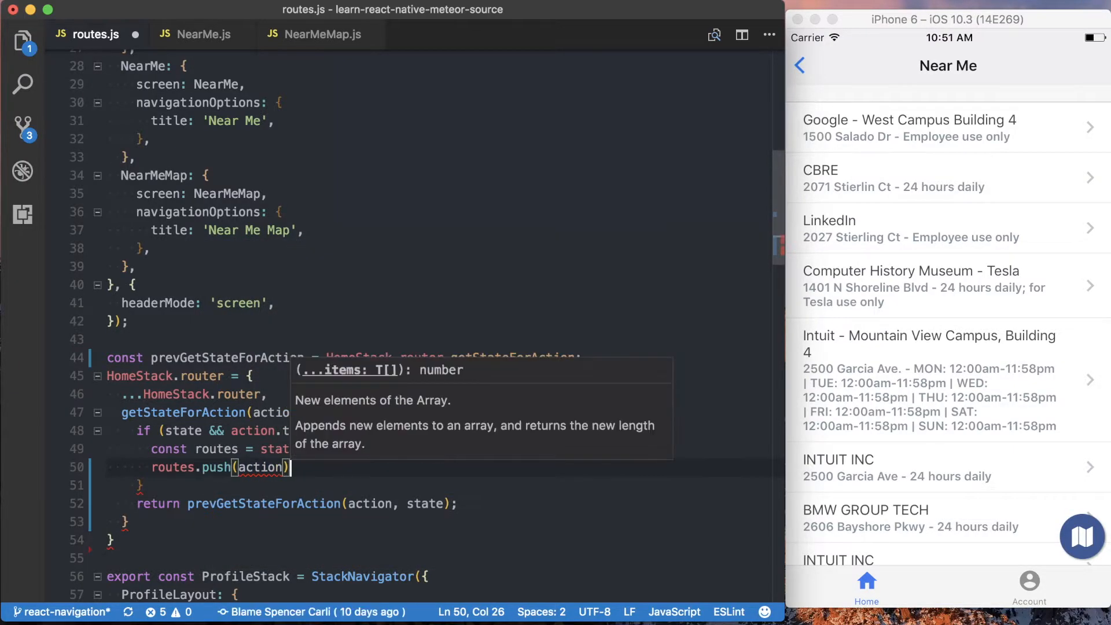
text(;)
text(return {})
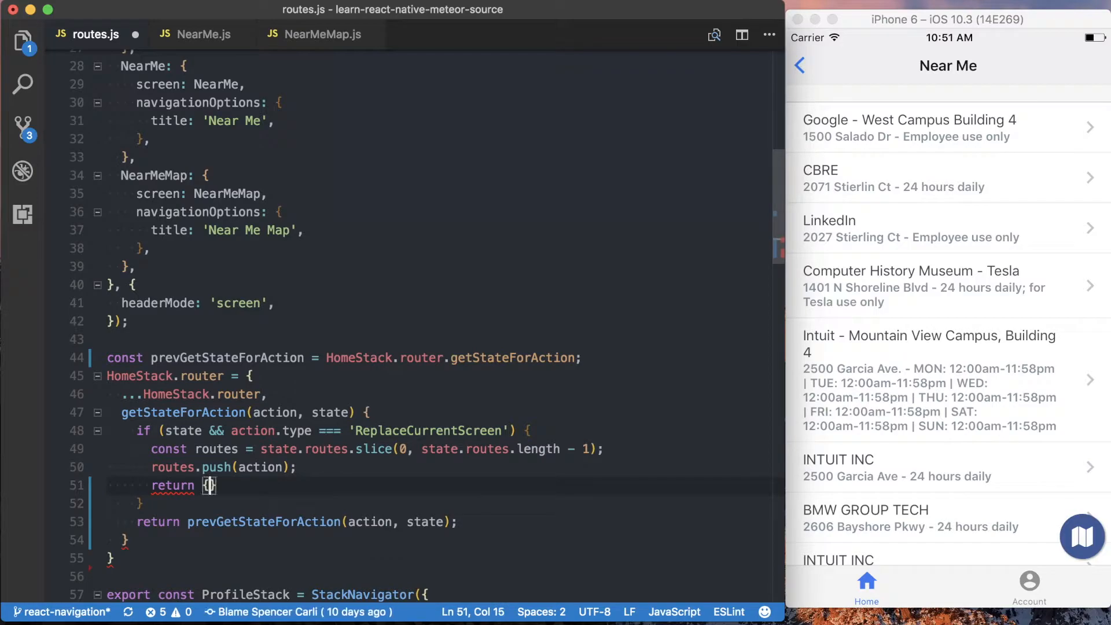
Step: Return { ...state, routes, index: routes.length - 1 } from the ReplaceCurrentScreen branch
key(enter)
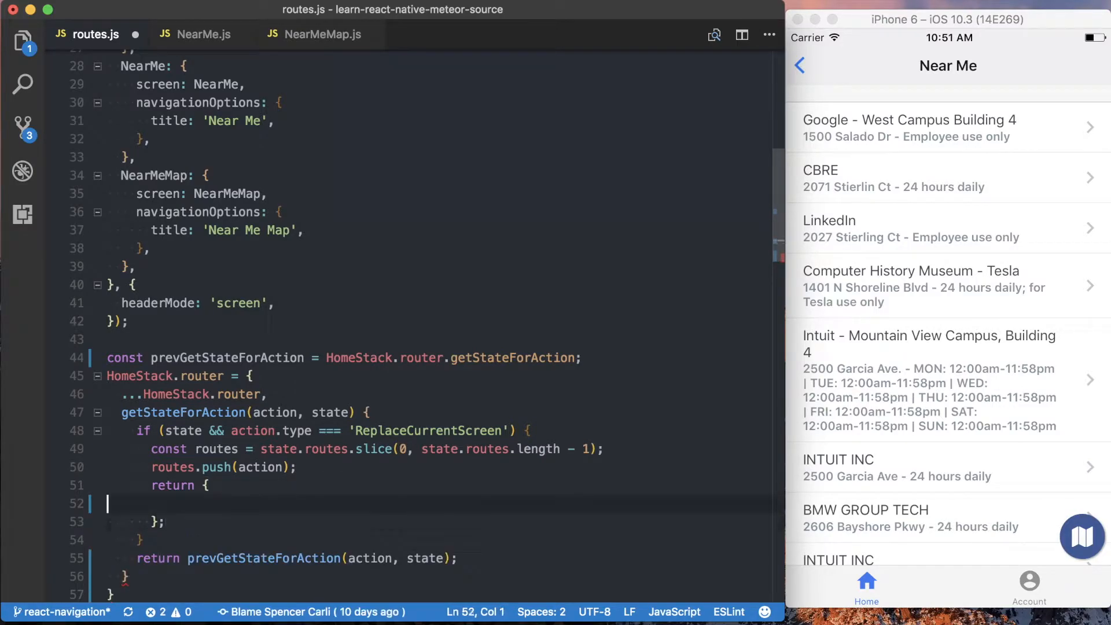
text(...state,)
text(ro)
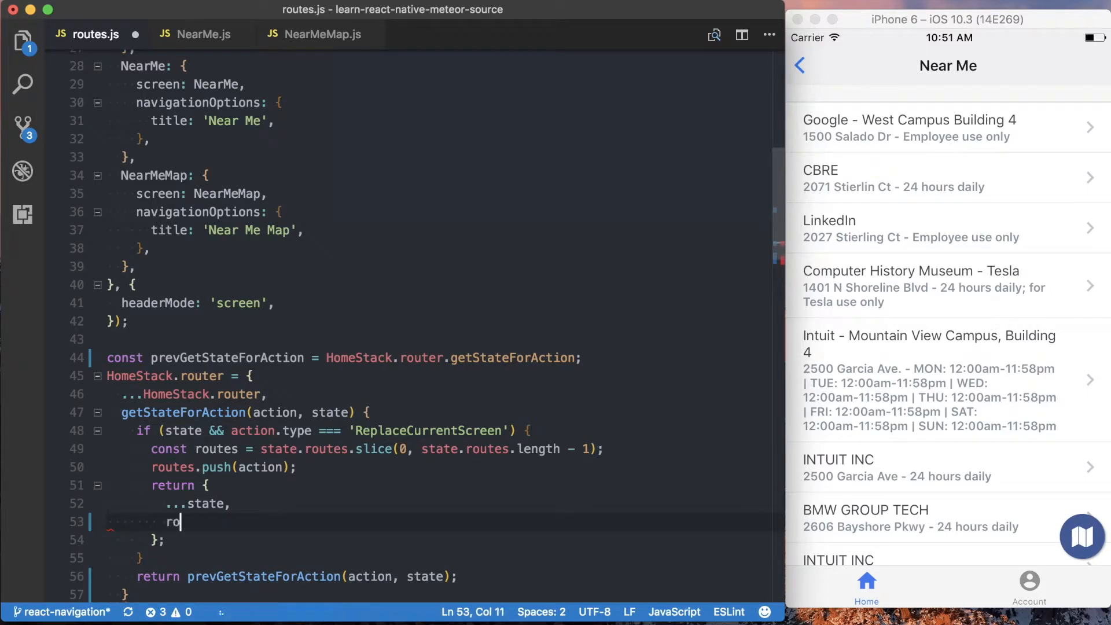
text(utes,)
text(index:)
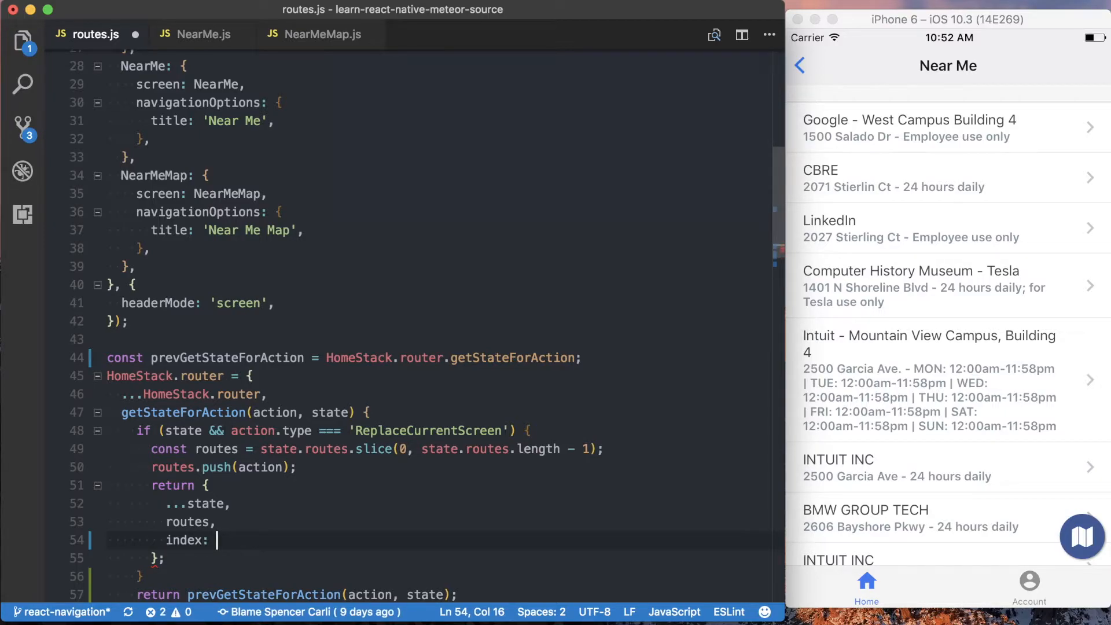
text(routes.length - 1,)
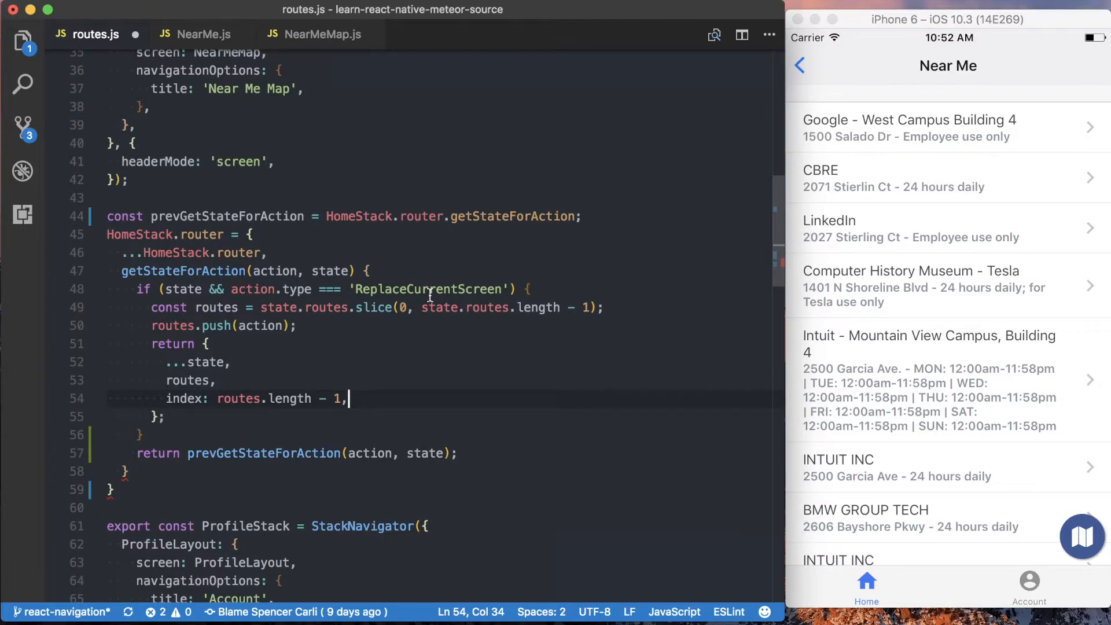
Step: Copy the ReplaceCurrentScreen name and reload the Near Me charging station list
double_click(429, 289)
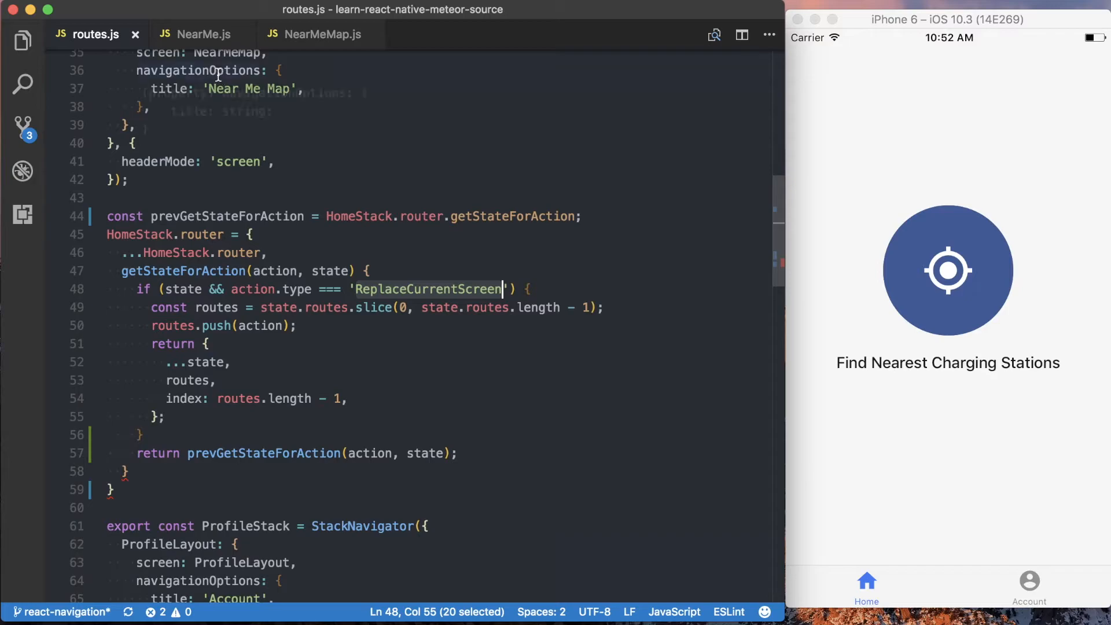
click(946, 269)
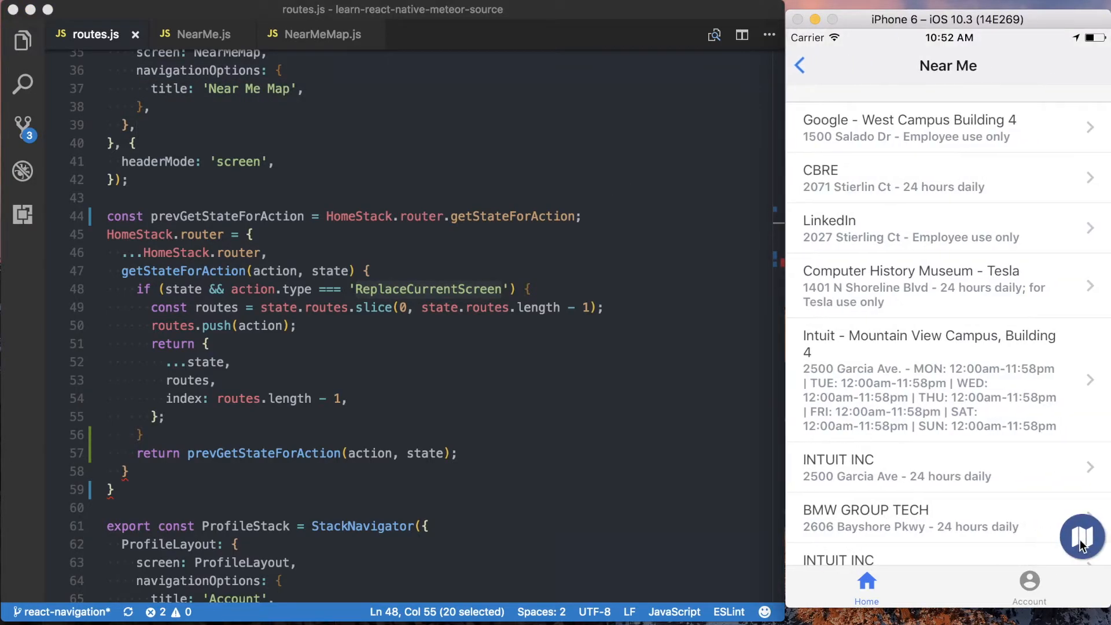
mouse_move(1080, 552)
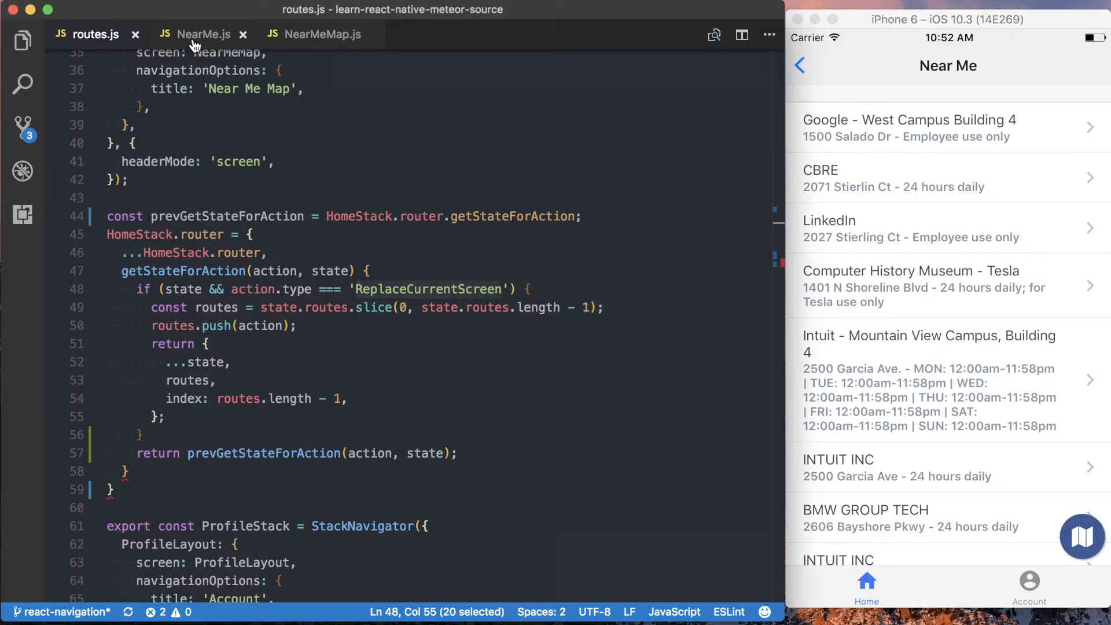
Step: In NearMe.js, replace the NearMeMap navigate call with this.props.navigation.dispatch
click(203, 34)
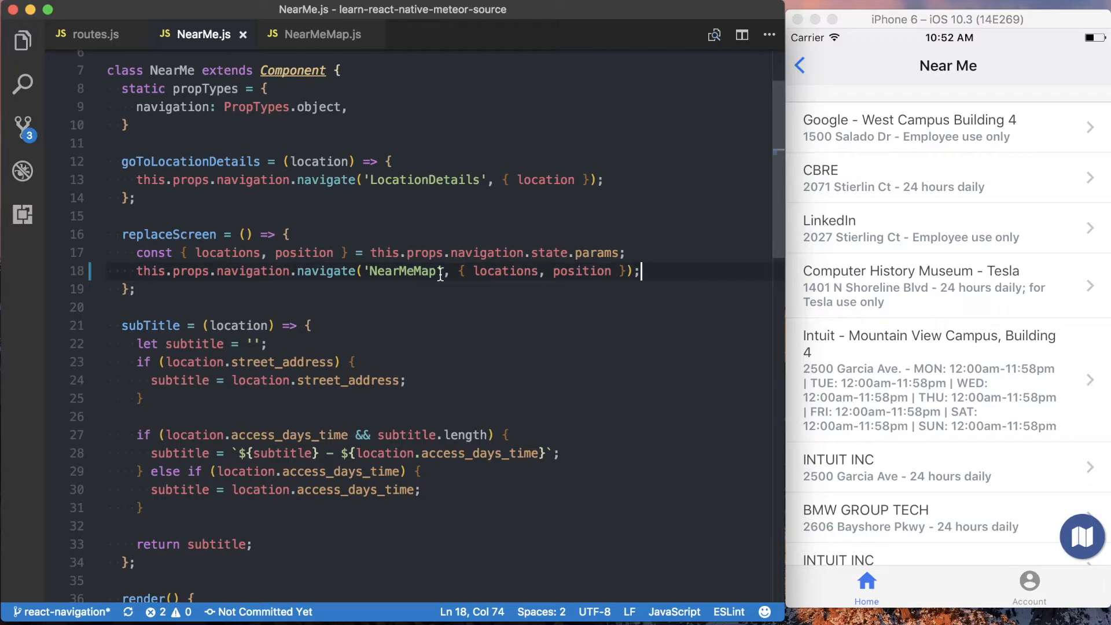
double_click(401, 271)
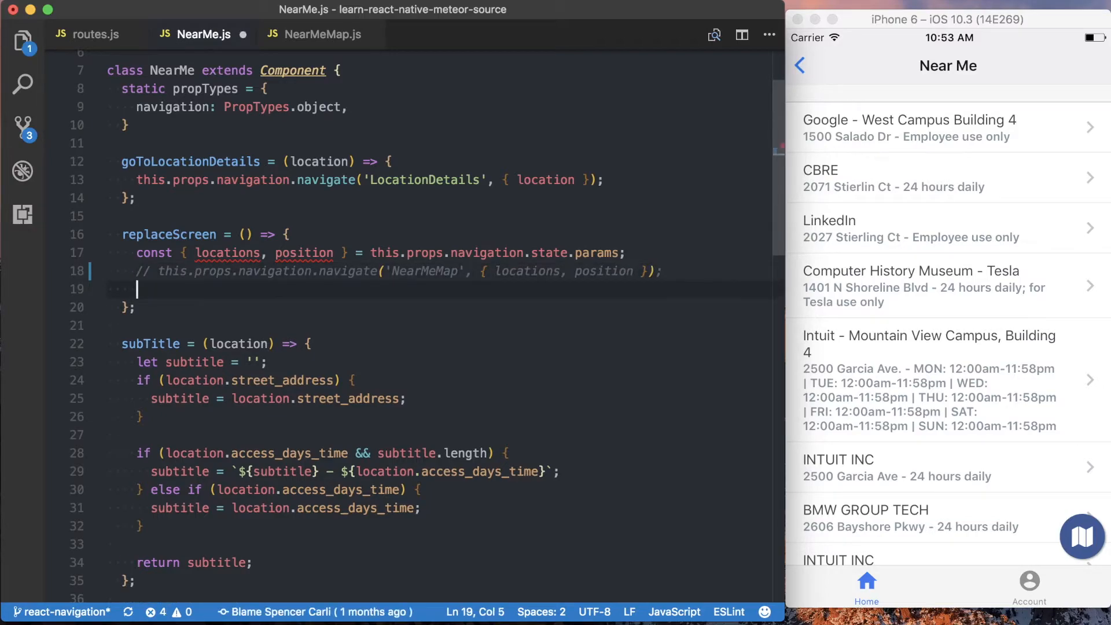
text(this.pro)
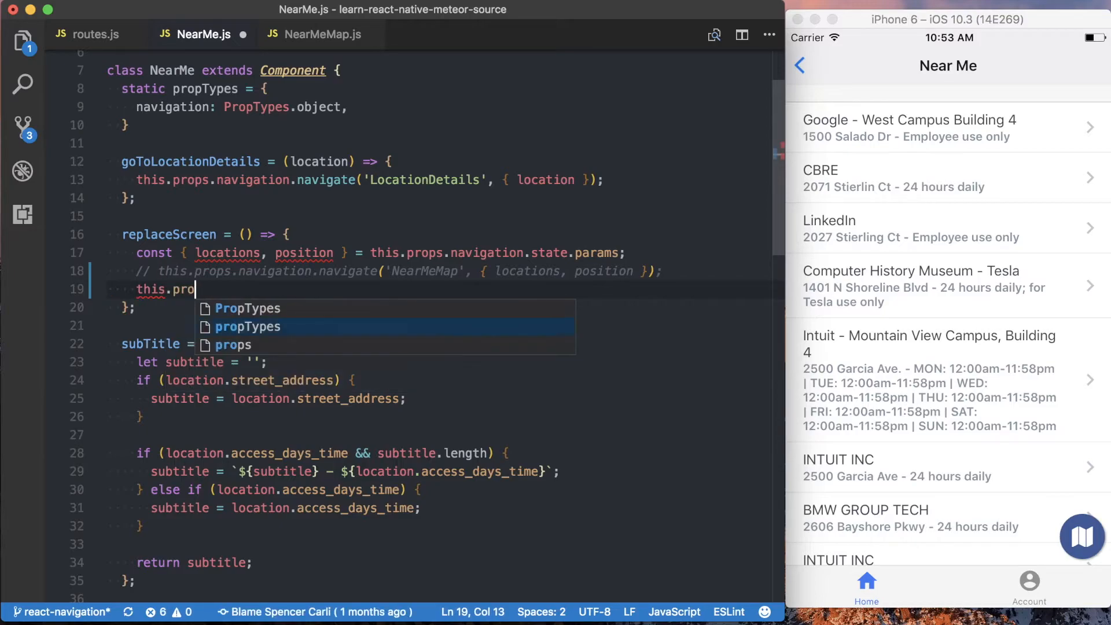
text(props.navigation.)
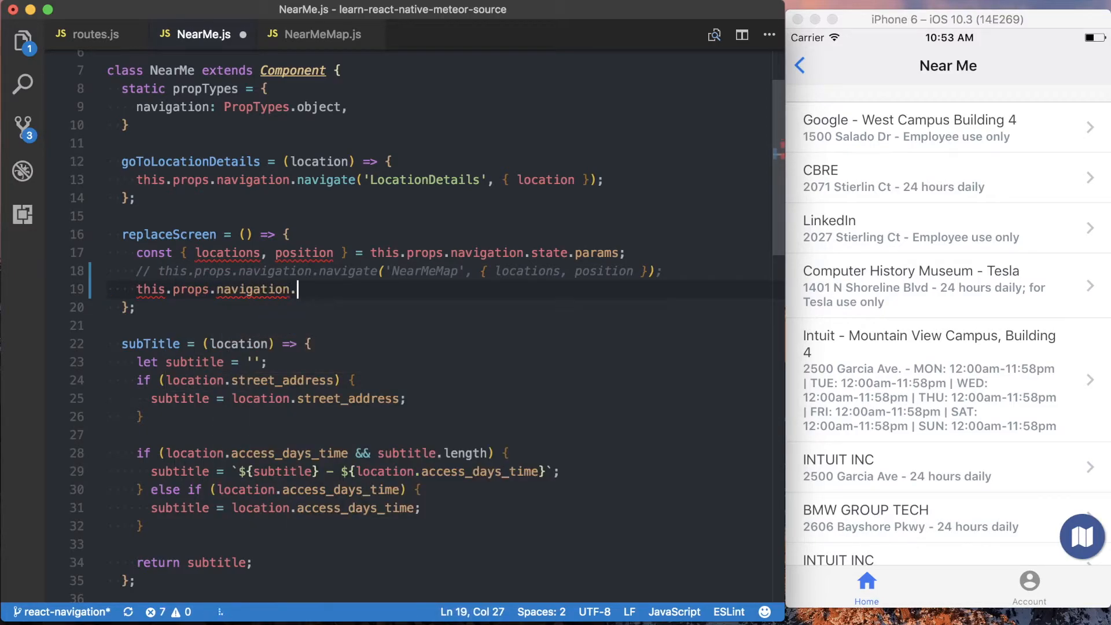
text(dispatch({)
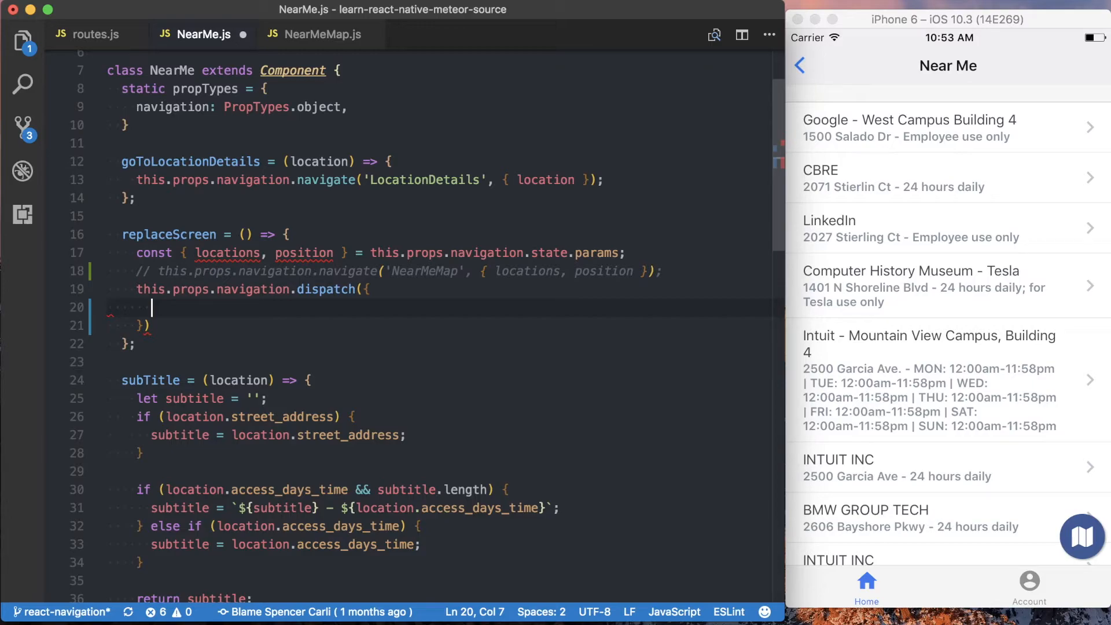
Step: Pass type 'ReplaceCurrentScreen', routeName 'NearMeMap', params { locations, position } and a key
text(type:)
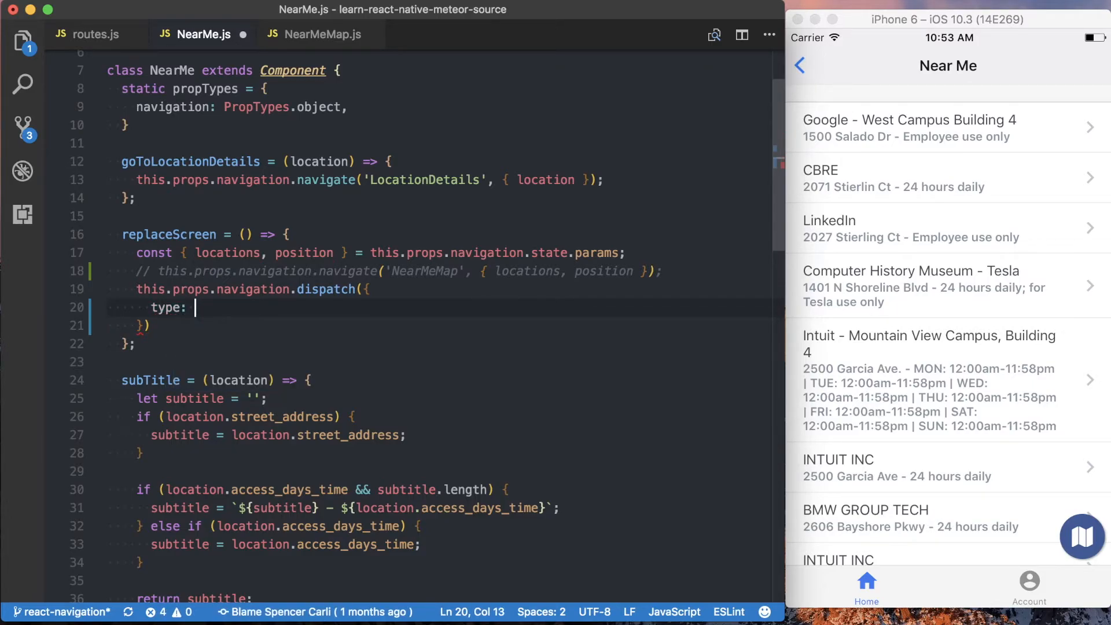
text(')
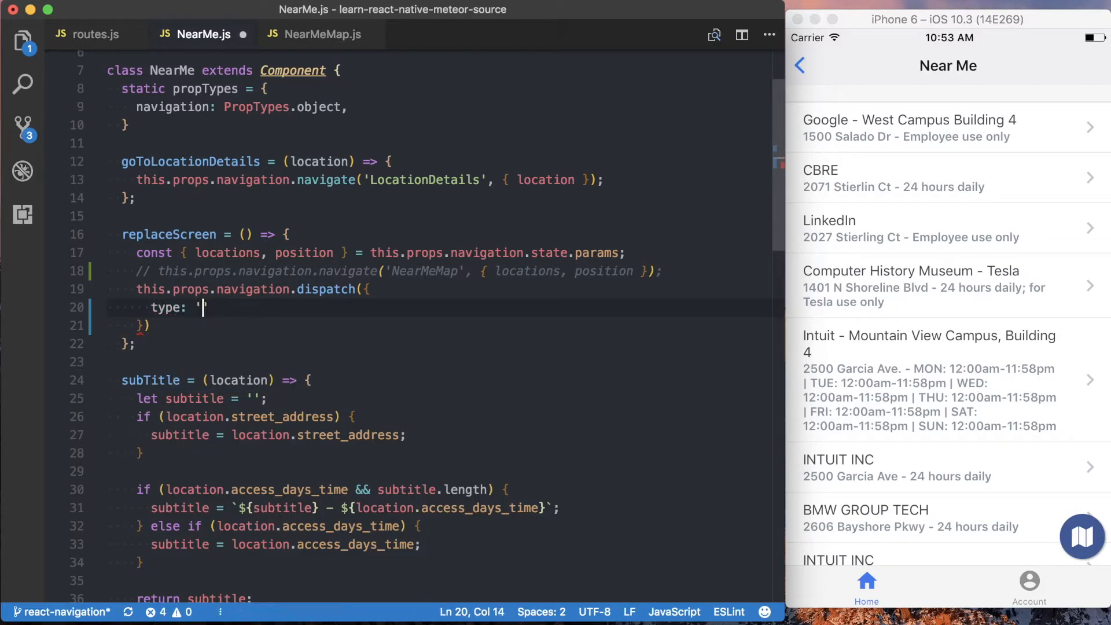
text(ReplaceCurr)
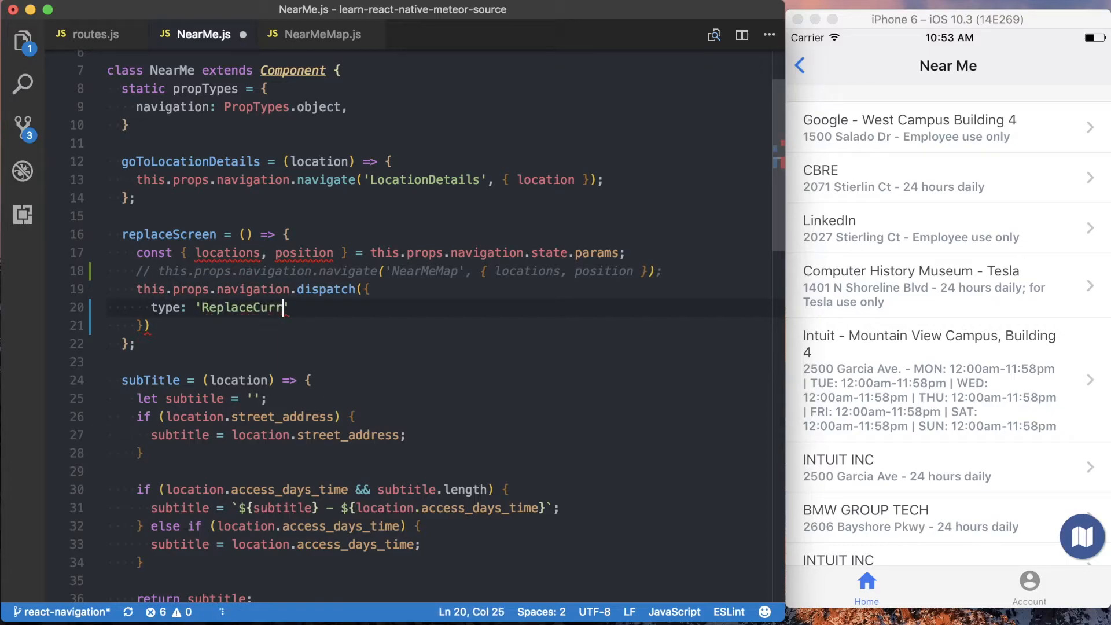
text(entScreen',)
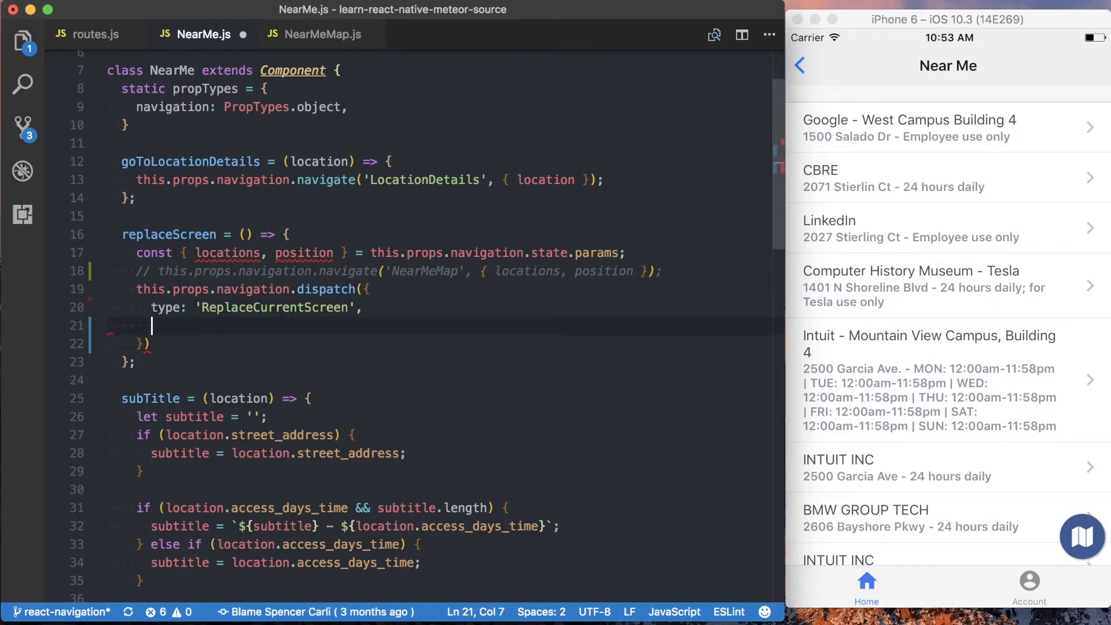
text(routeName:)
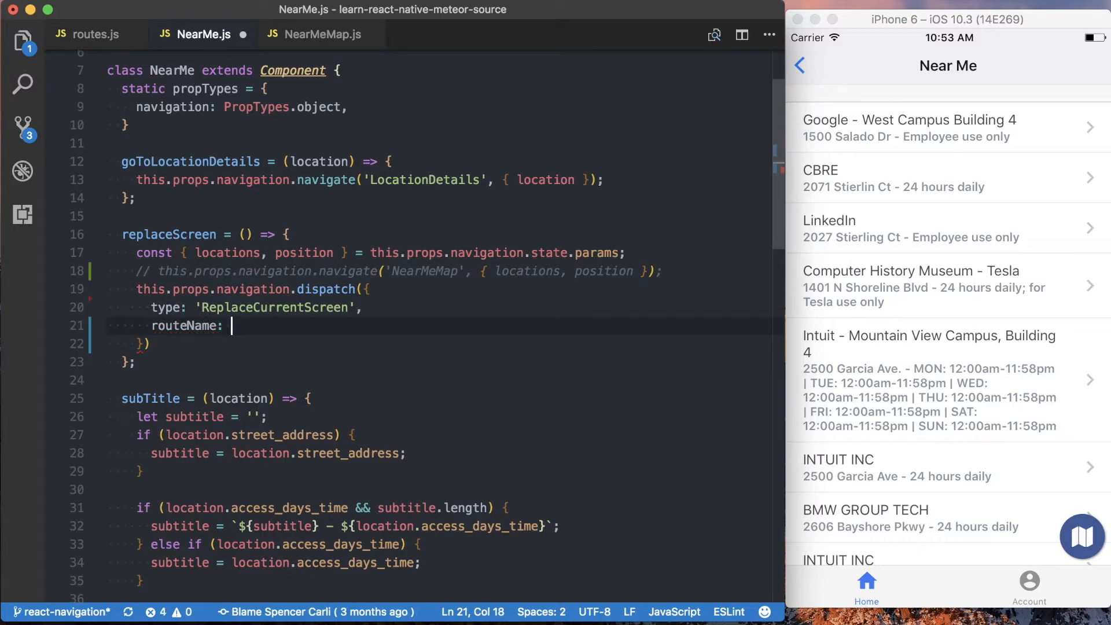
text('Near')
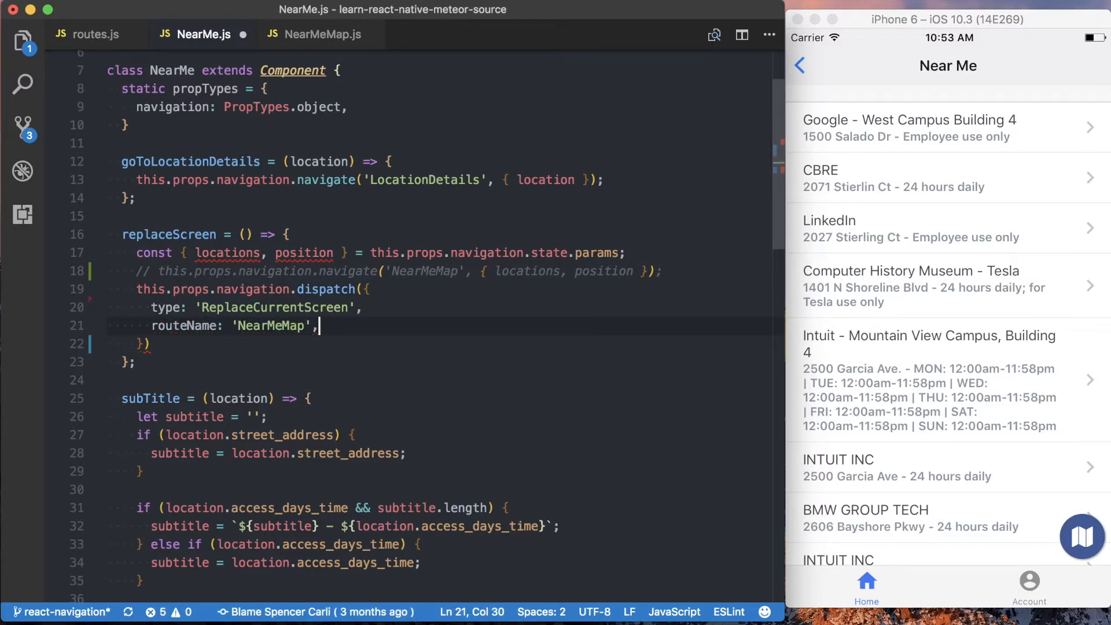
text(params:)
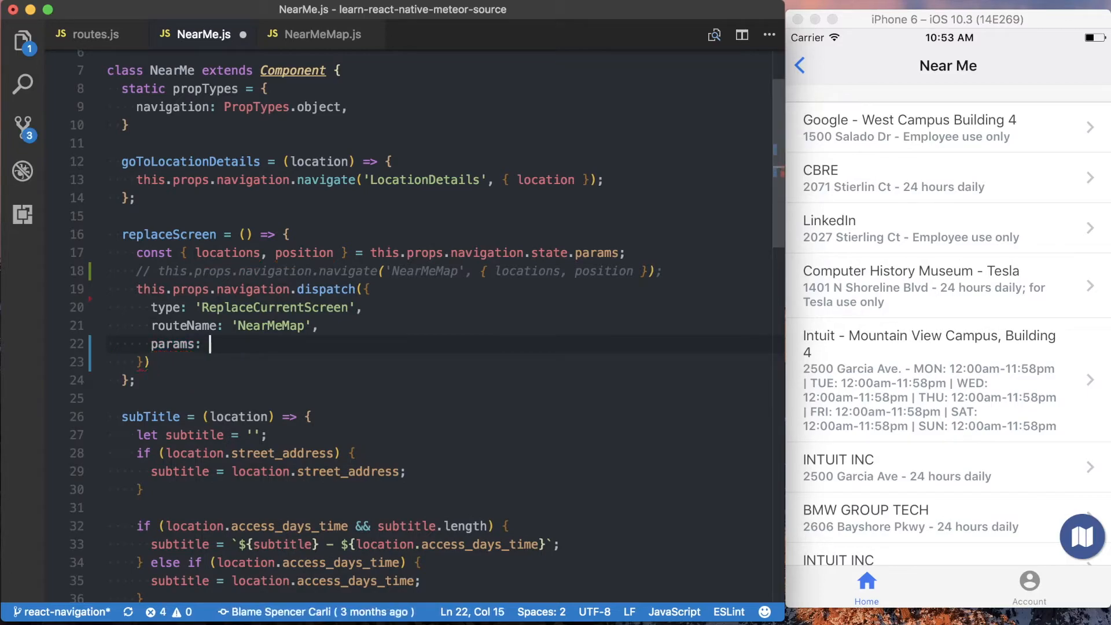
text({ location, })
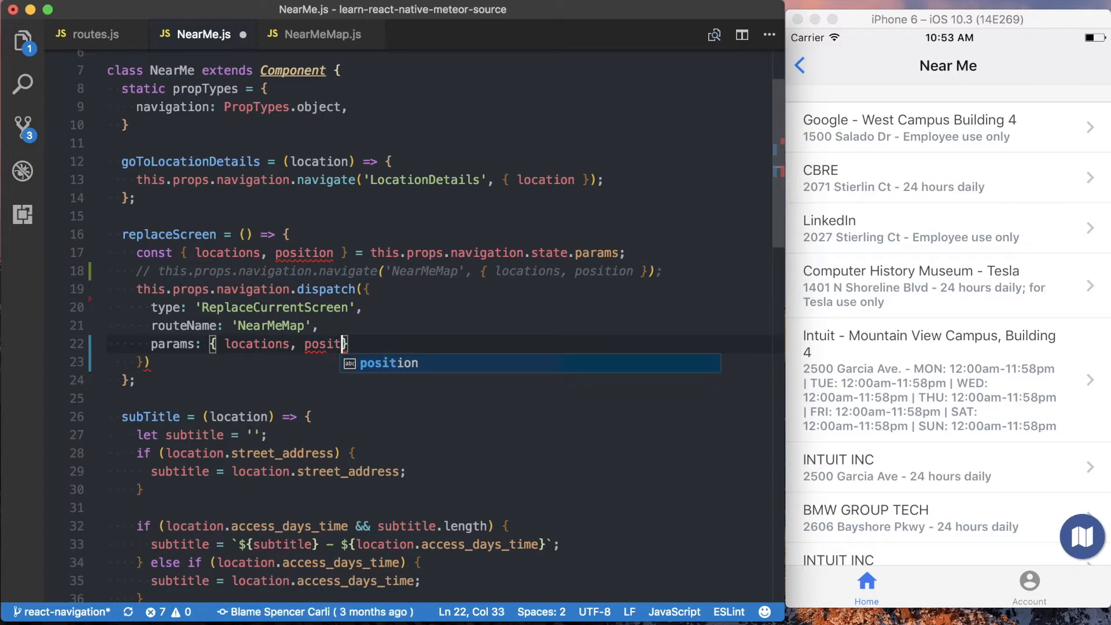
key(Enter)
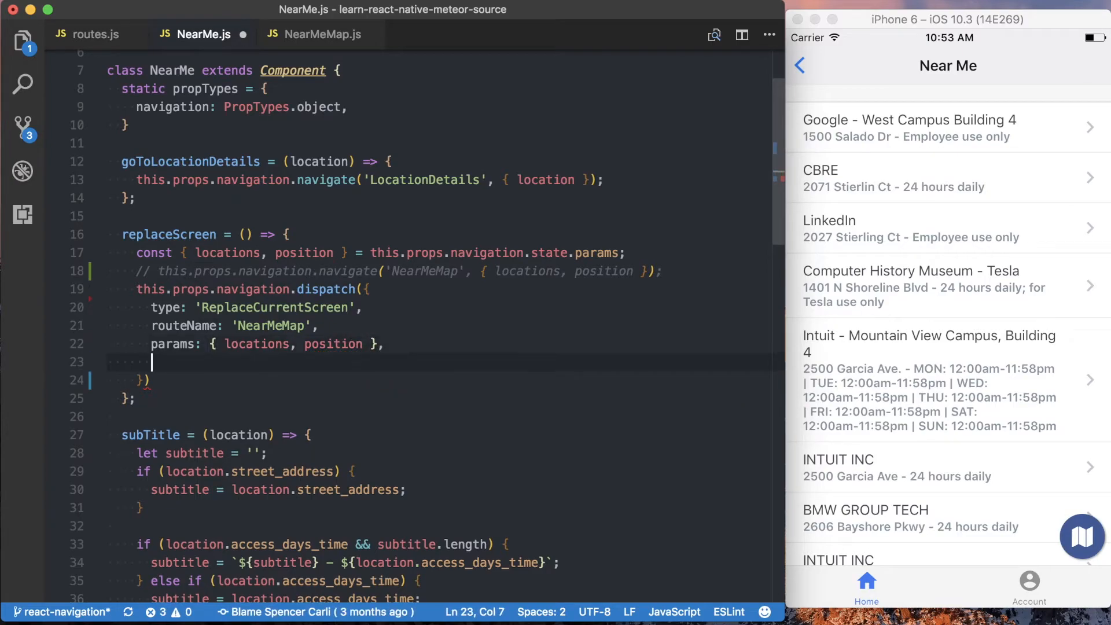
text(key:)
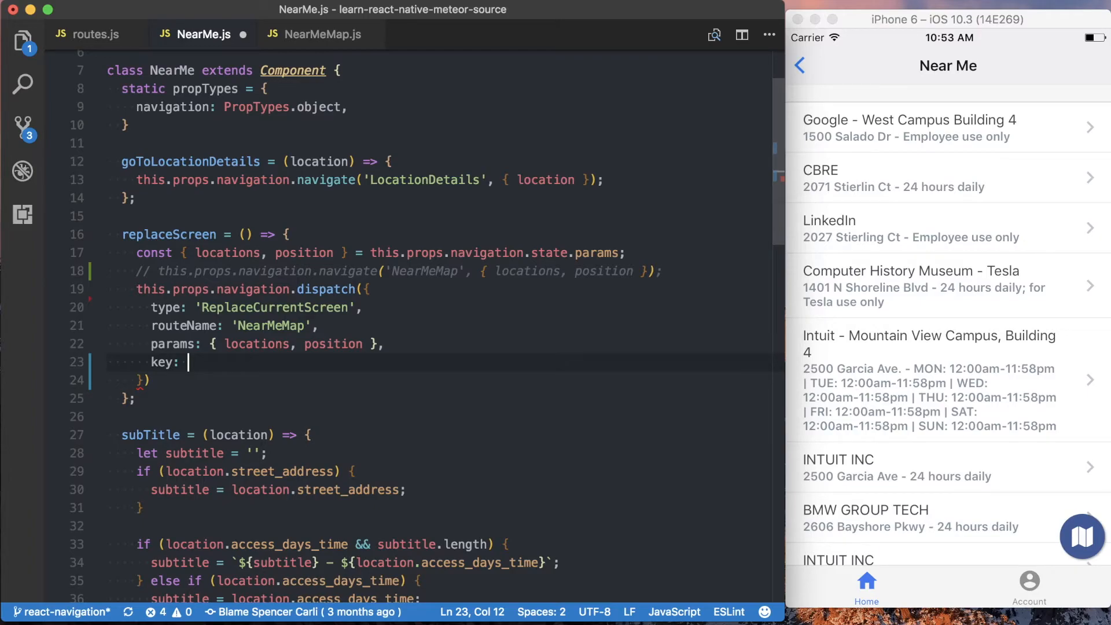
text('NearMeMeap',)
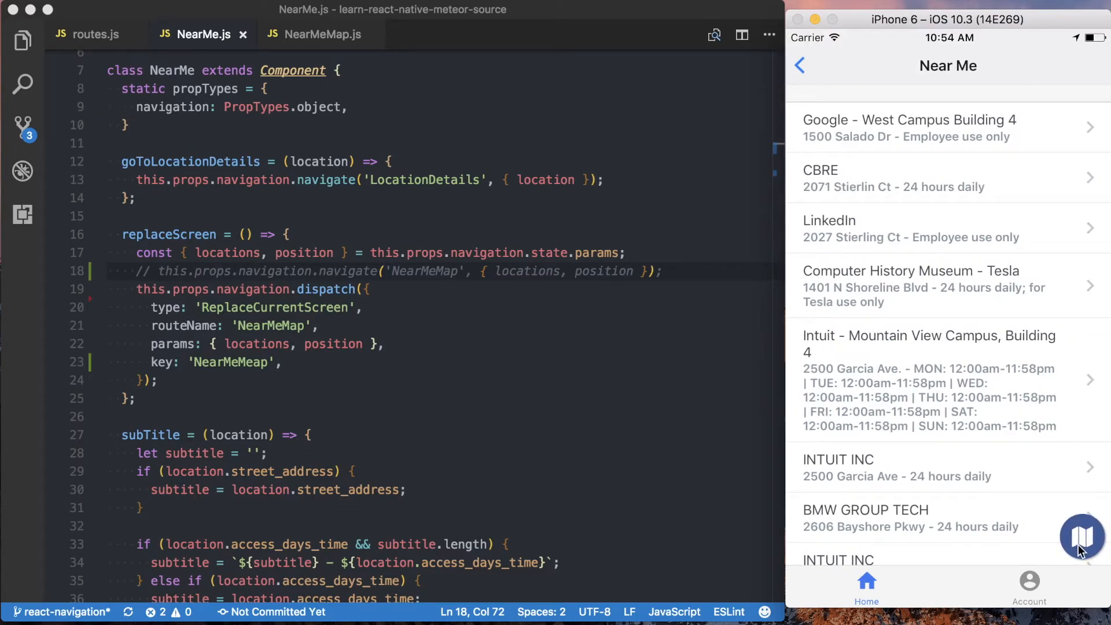
Step: Reload the app, open the nearest stations list, and switch to the map and back
click(1081, 537)
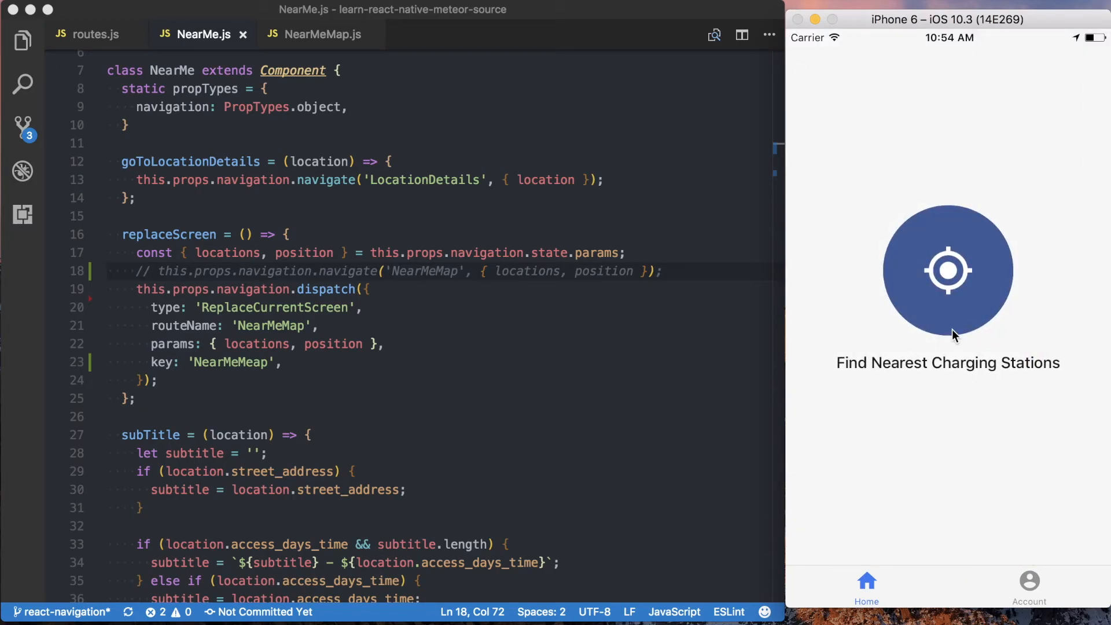
click(947, 269)
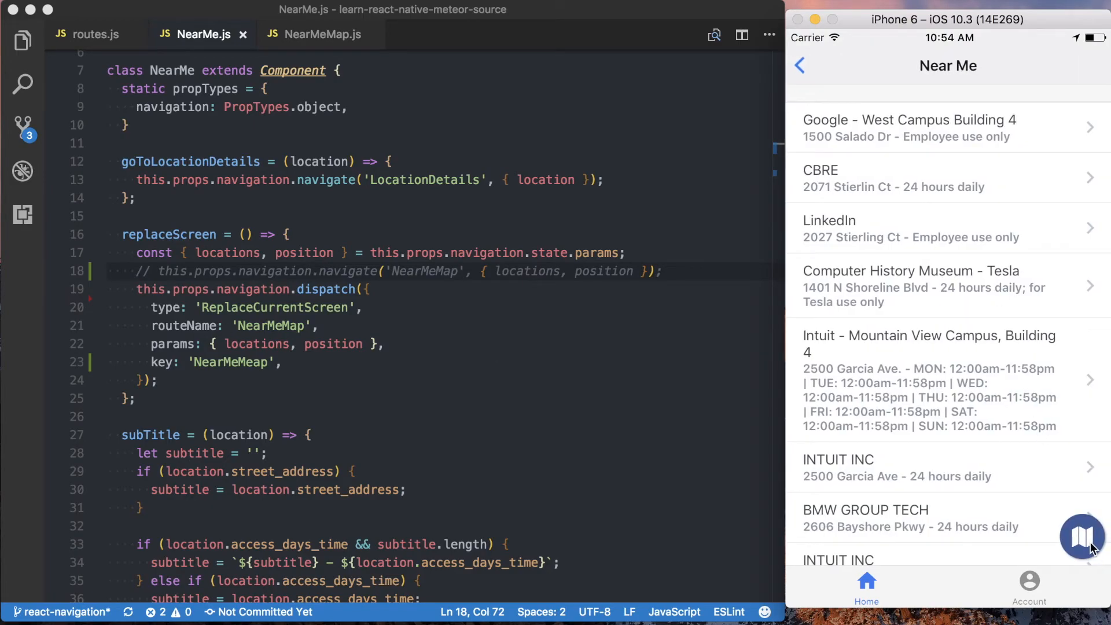
click(1080, 536)
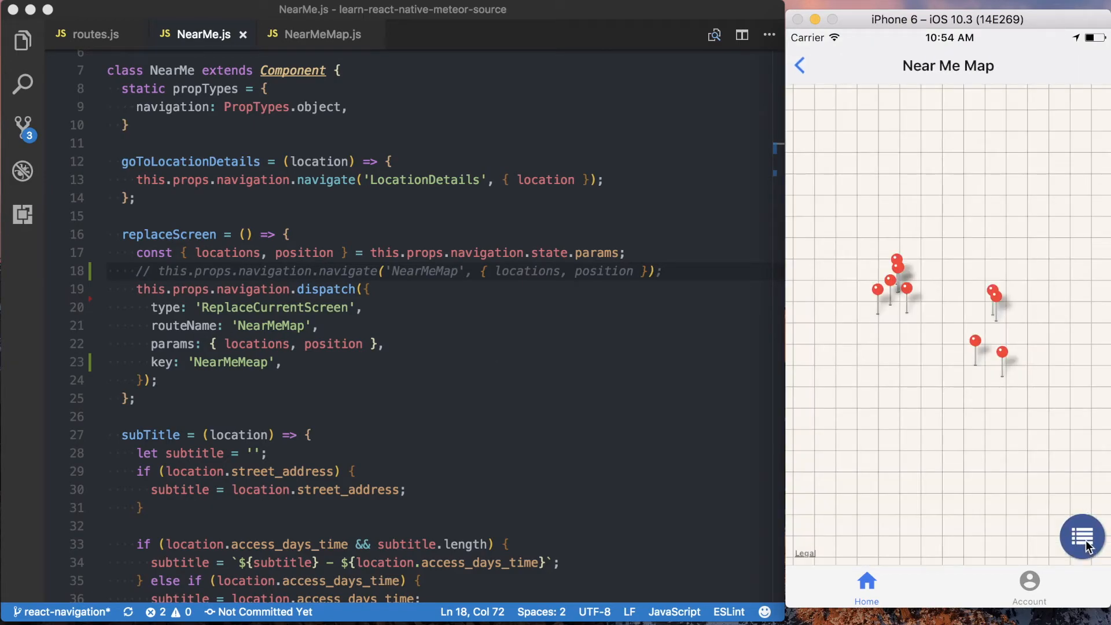
click(1082, 536)
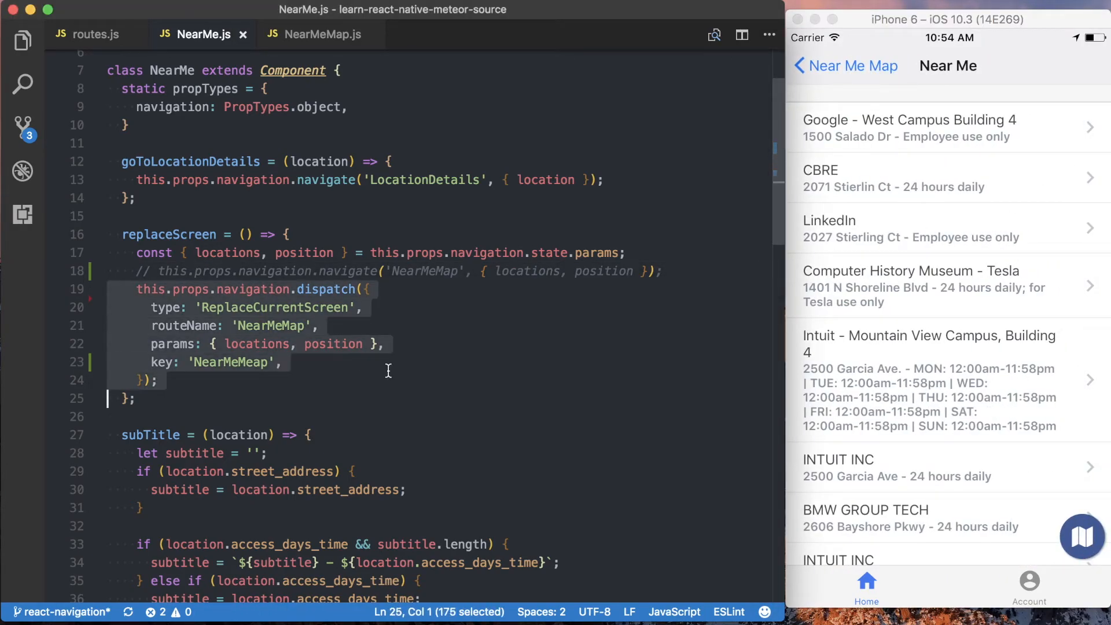
Step: In NearMeMap.js's replaceScreen, use the pasted dispatch and change key and routeName to 'NearMe'
click(321, 34)
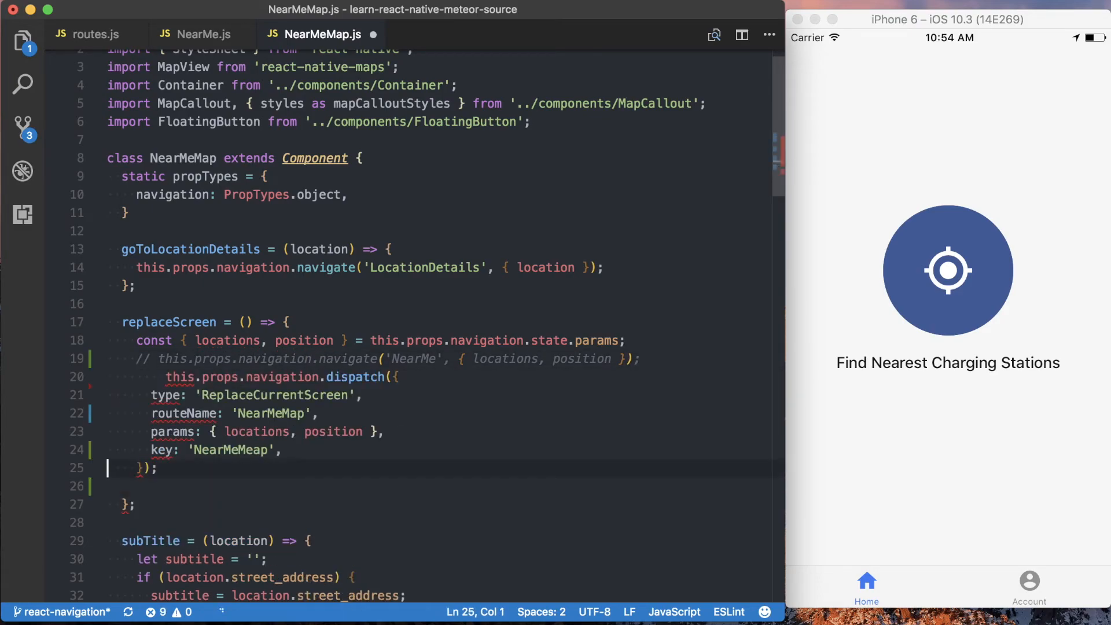
key(cmd+p)
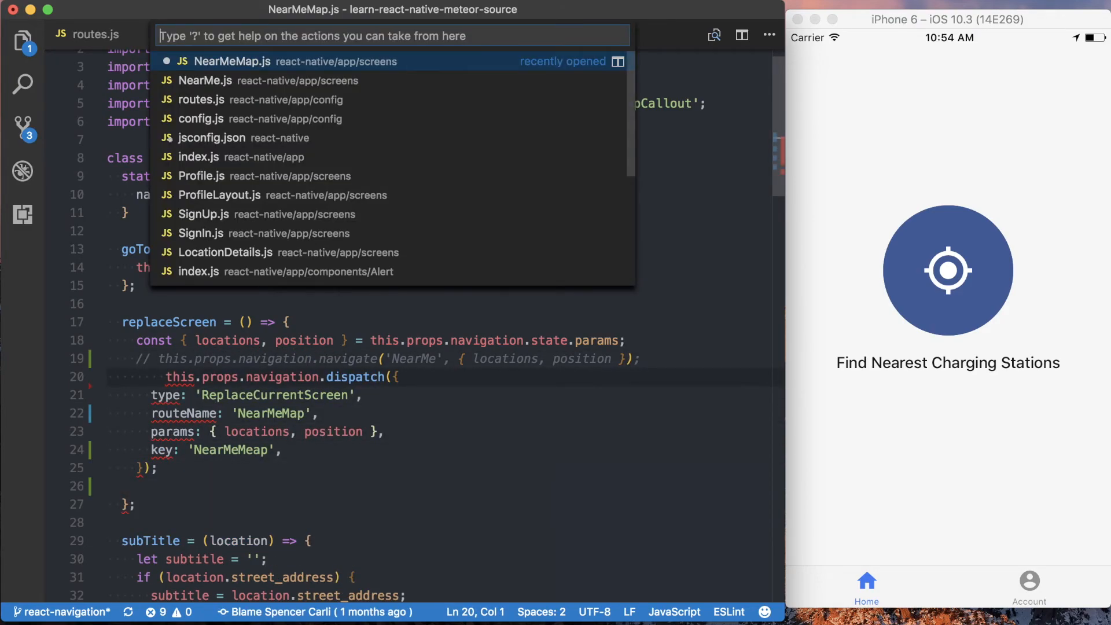
click(253, 61)
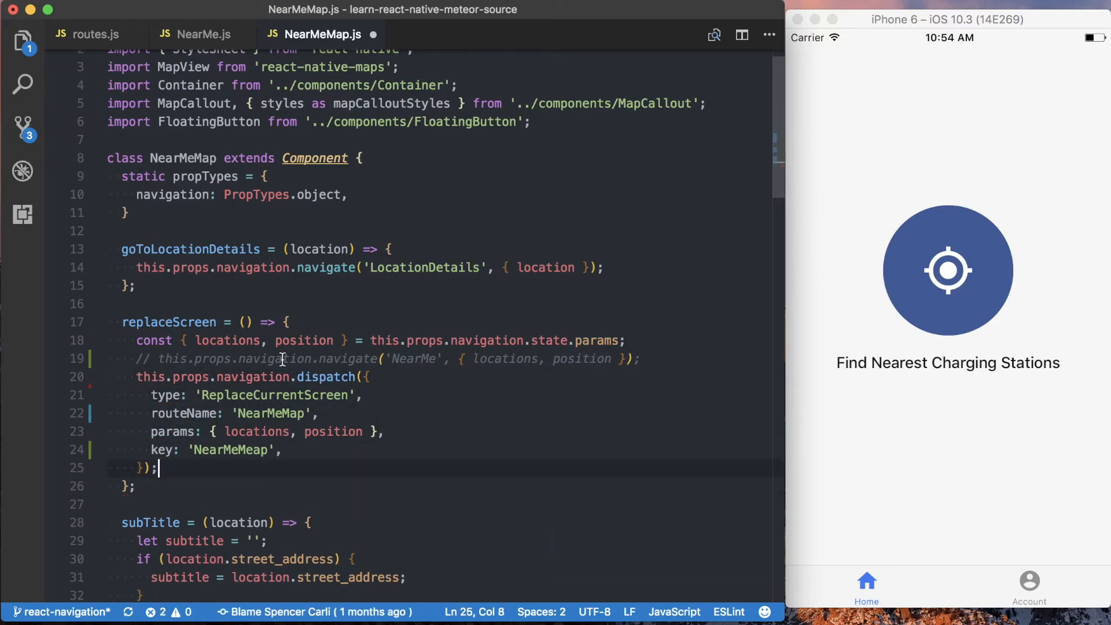
key(Backspace)
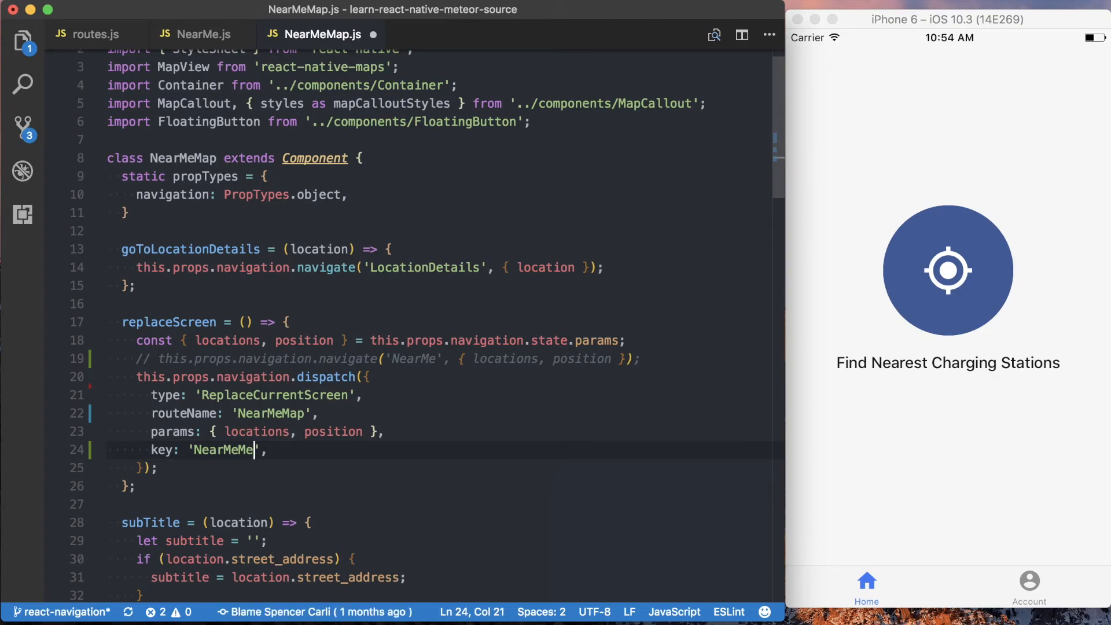
key(Backspace)
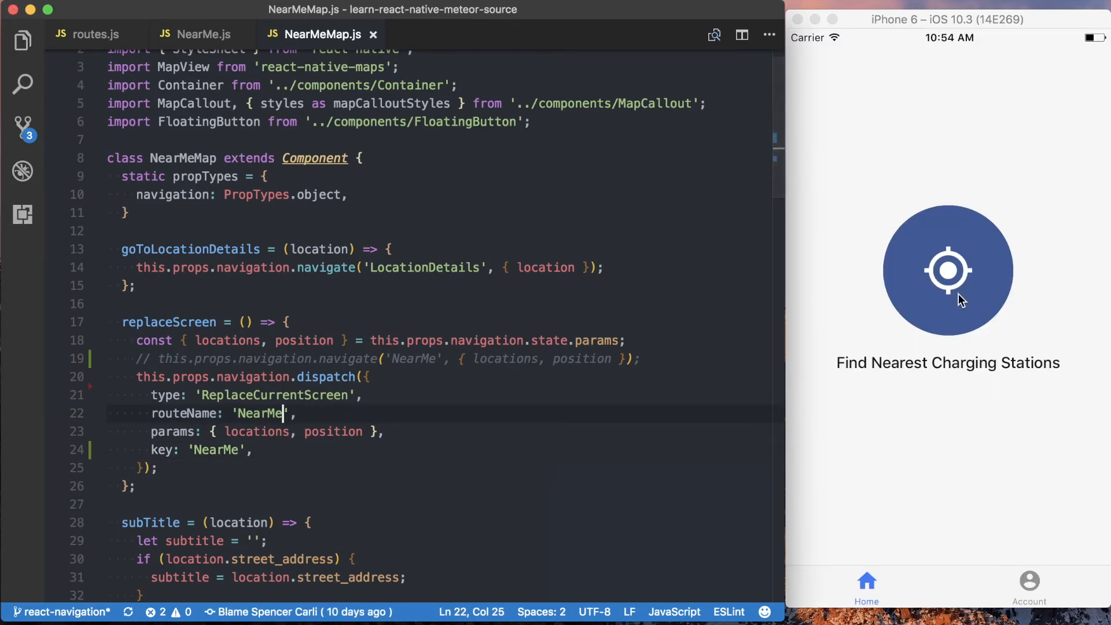
Step: Open the nearest stations list and toggle list, map, list, map to verify
click(947, 269)
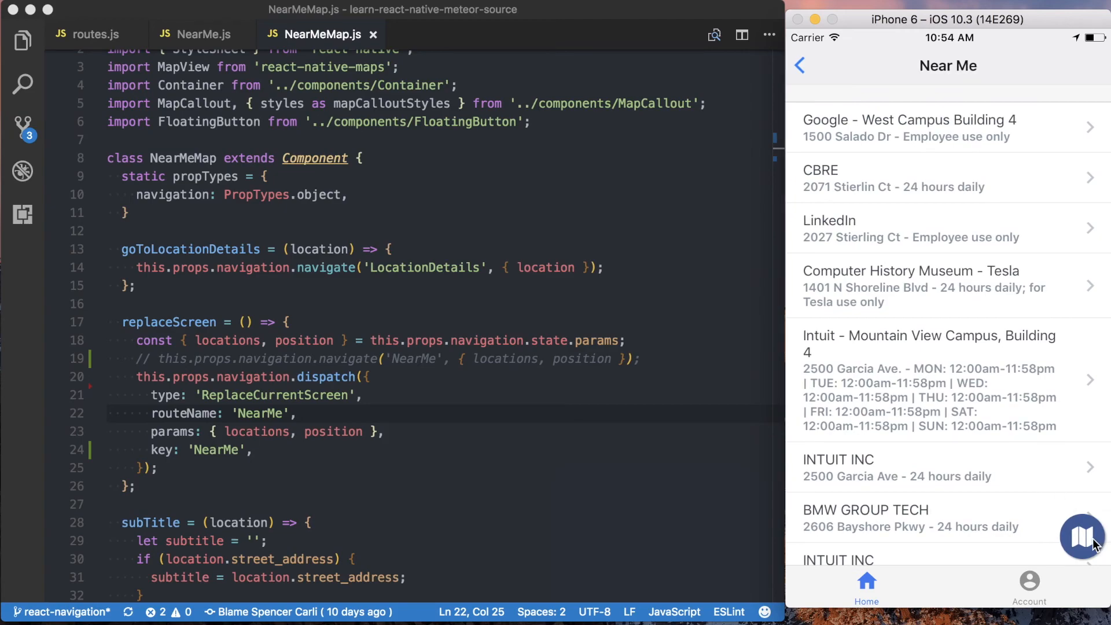
click(1081, 536)
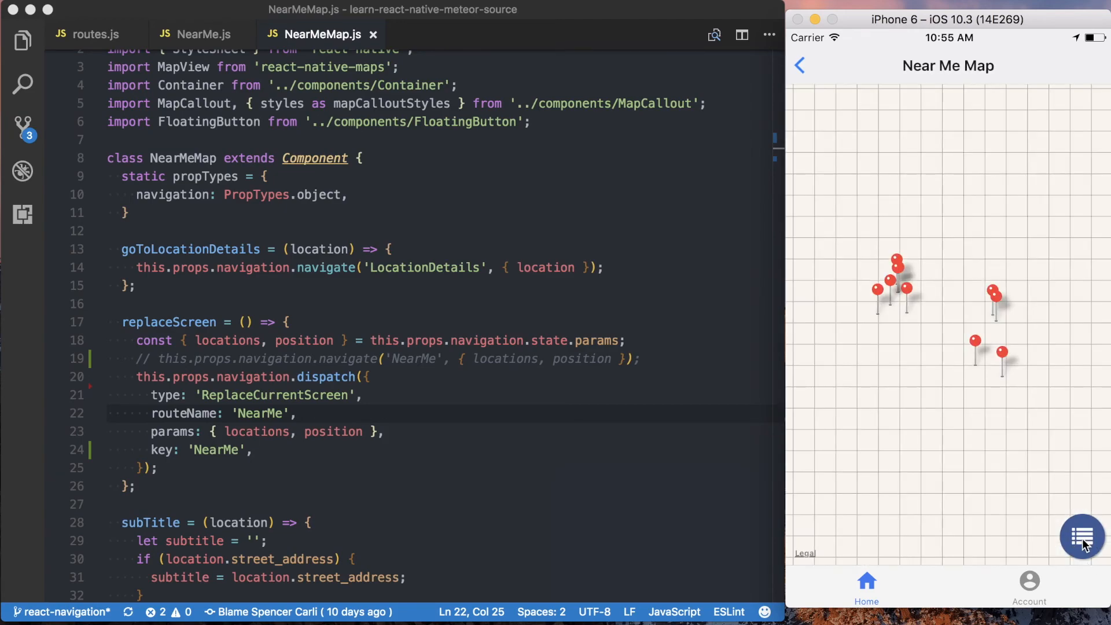
click(1081, 537)
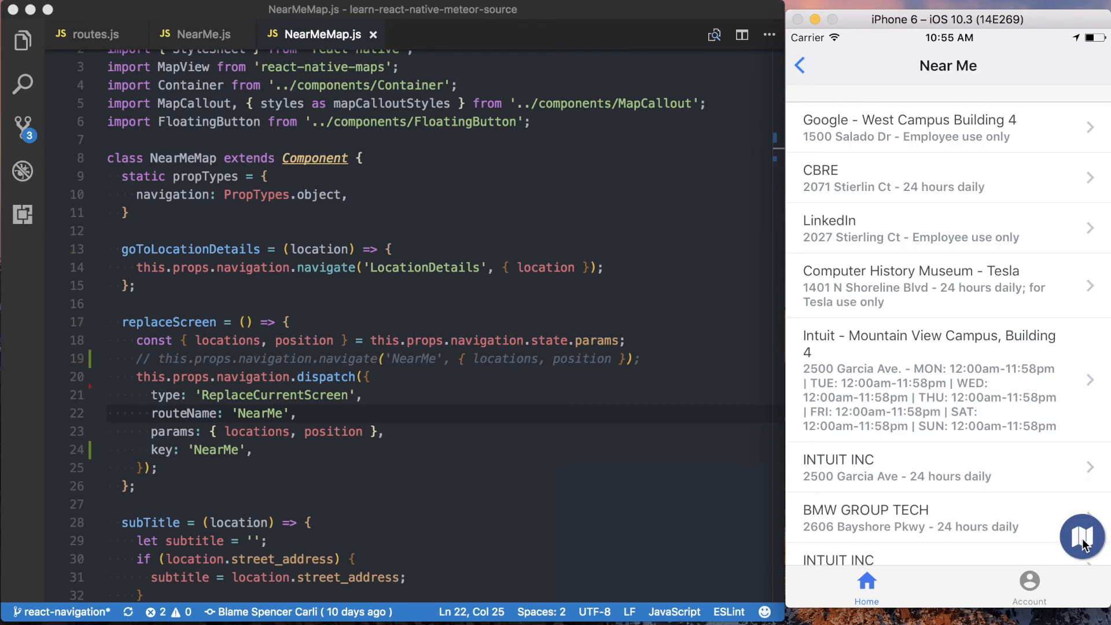
click(1080, 536)
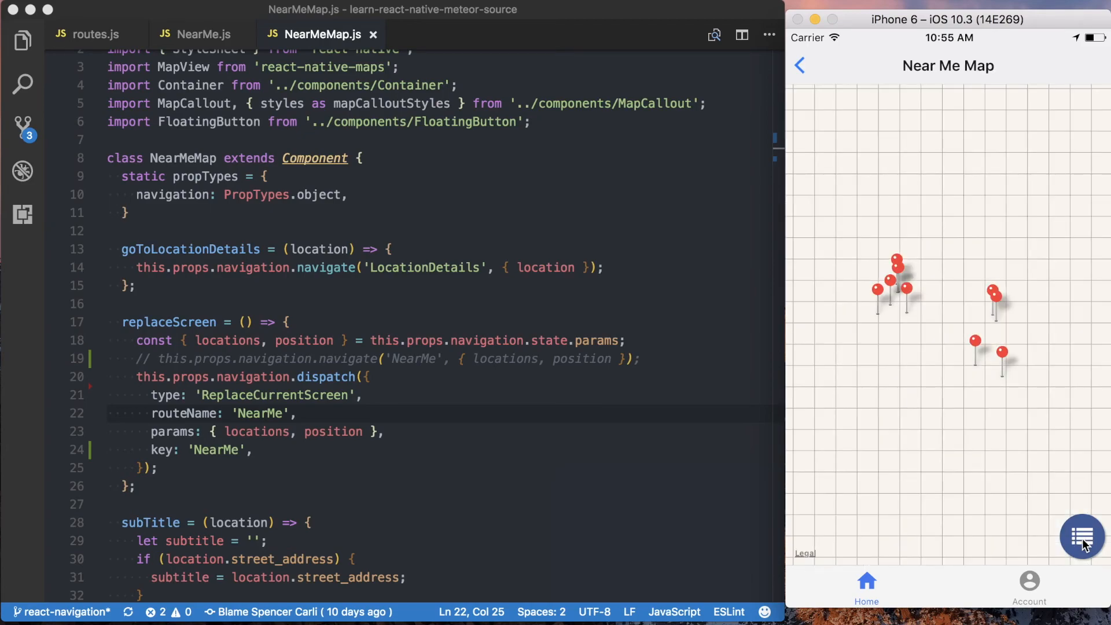